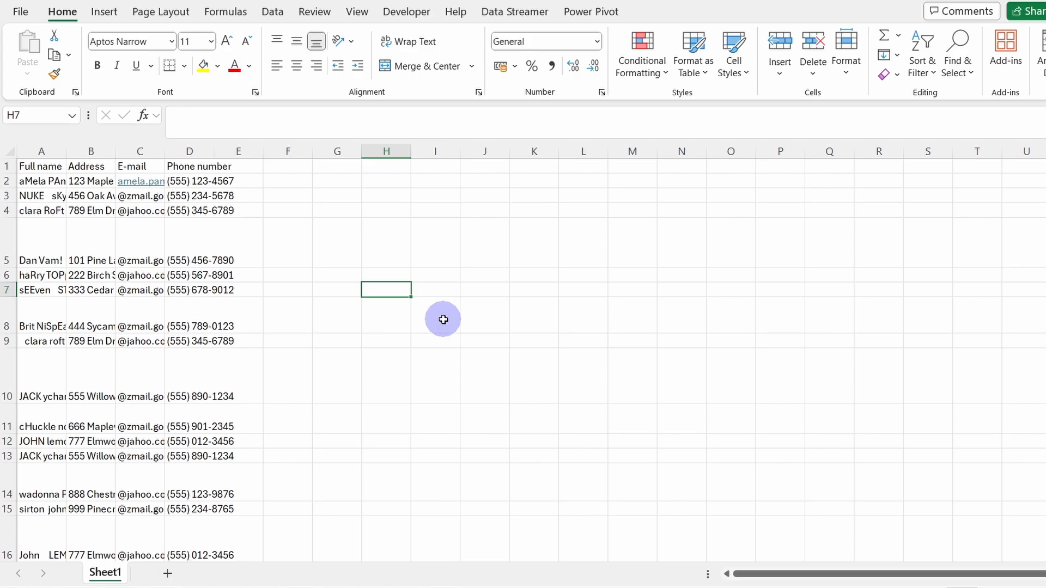
pyautogui.moveTo(367, 346)
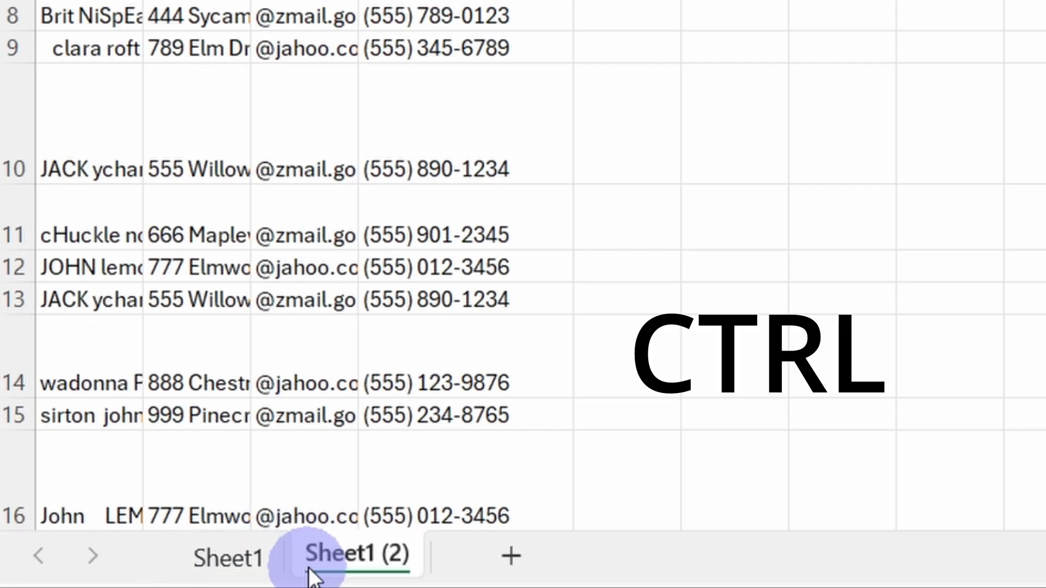
# Rename the original sheet 'Raw data' and the duplicated sheet 'Clean data'
pyautogui.rightClick(358, 555)
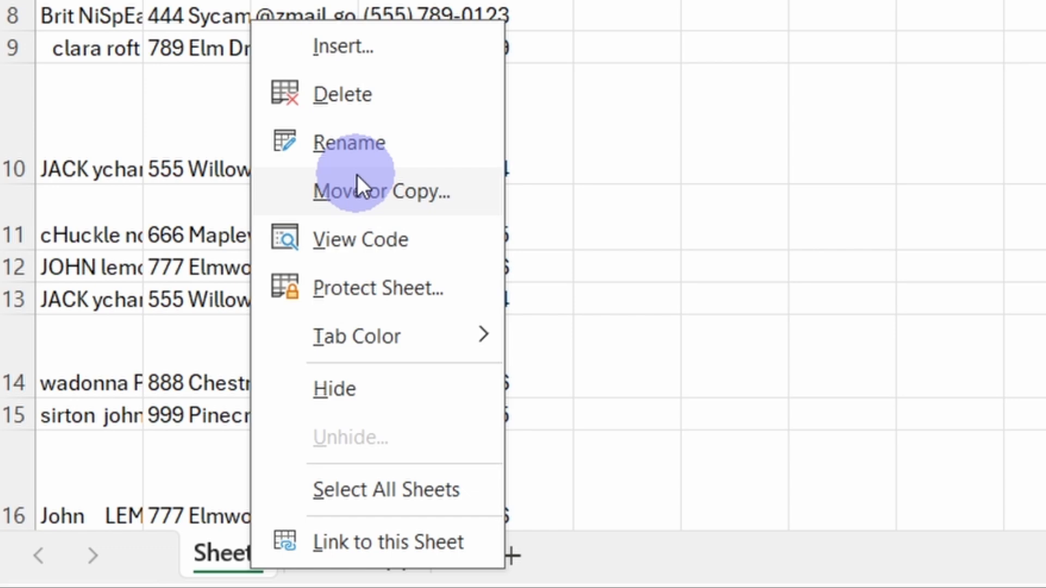
pyautogui.click(380, 191)
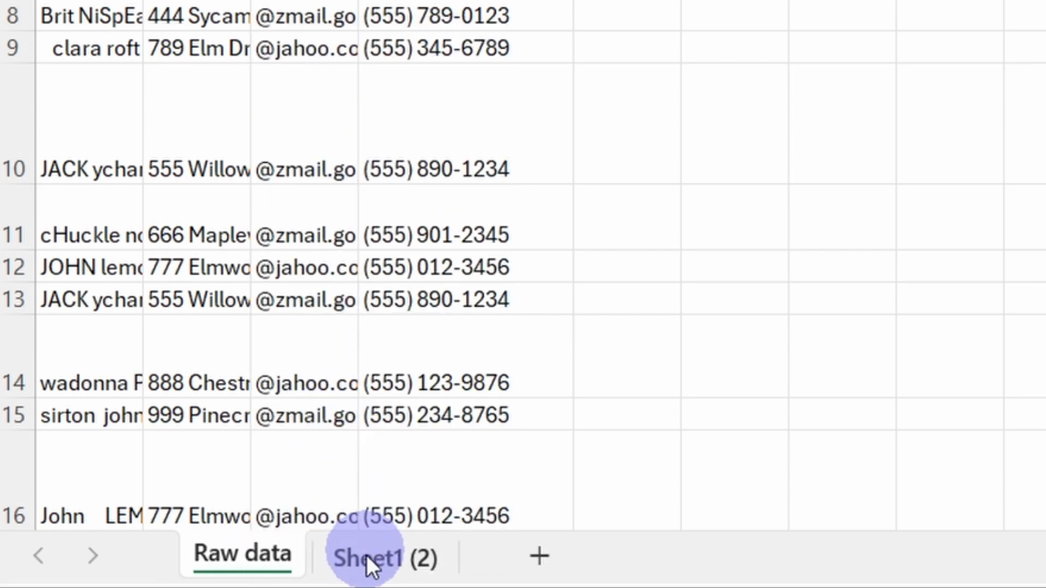
pyautogui.click(384, 557)
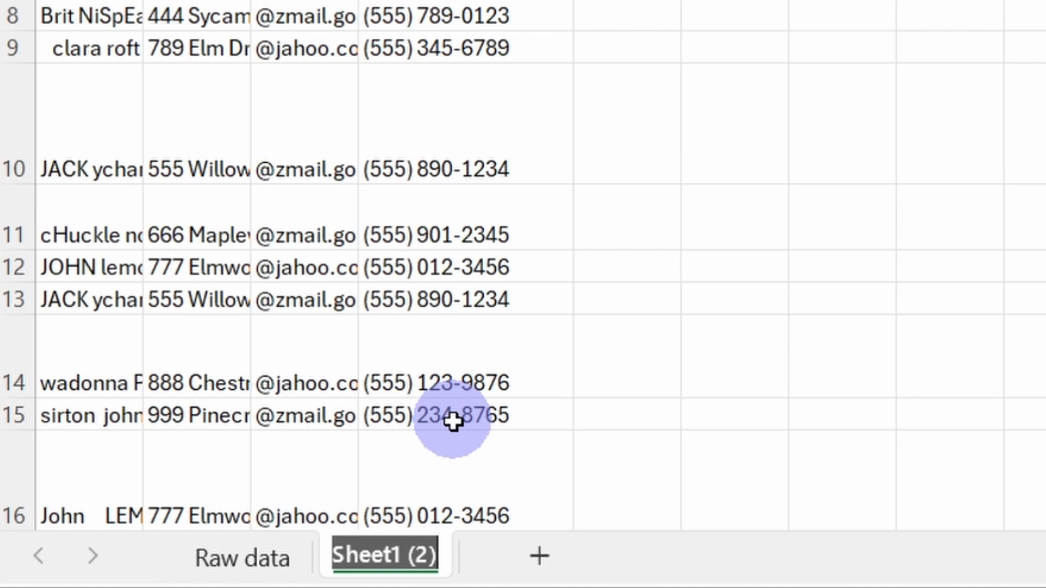
pyautogui.doubleClick(385, 556)
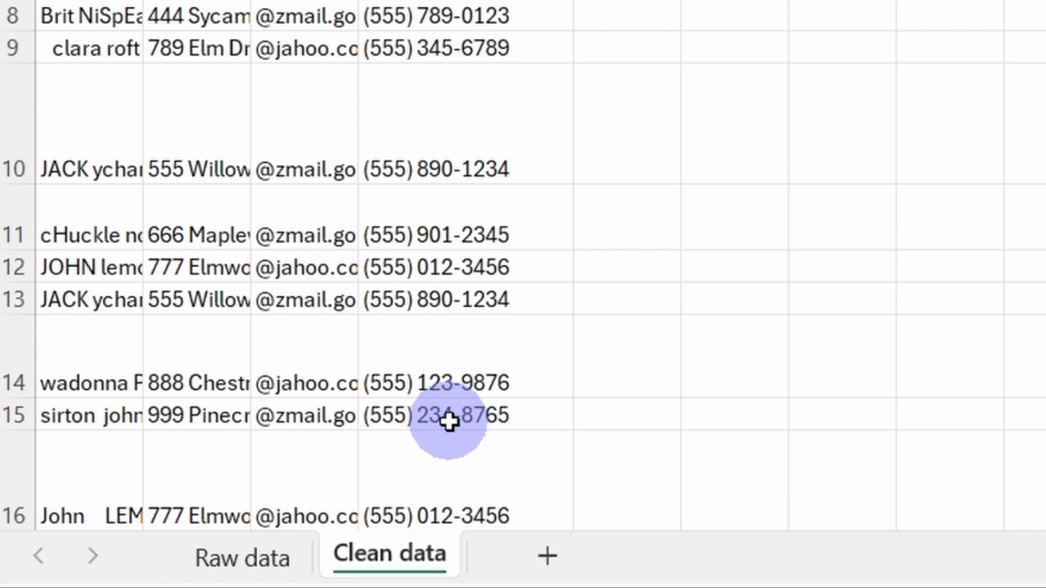
# On Raw data, convert the contact range into a table with headers named raw_data
pyautogui.click(111, 572)
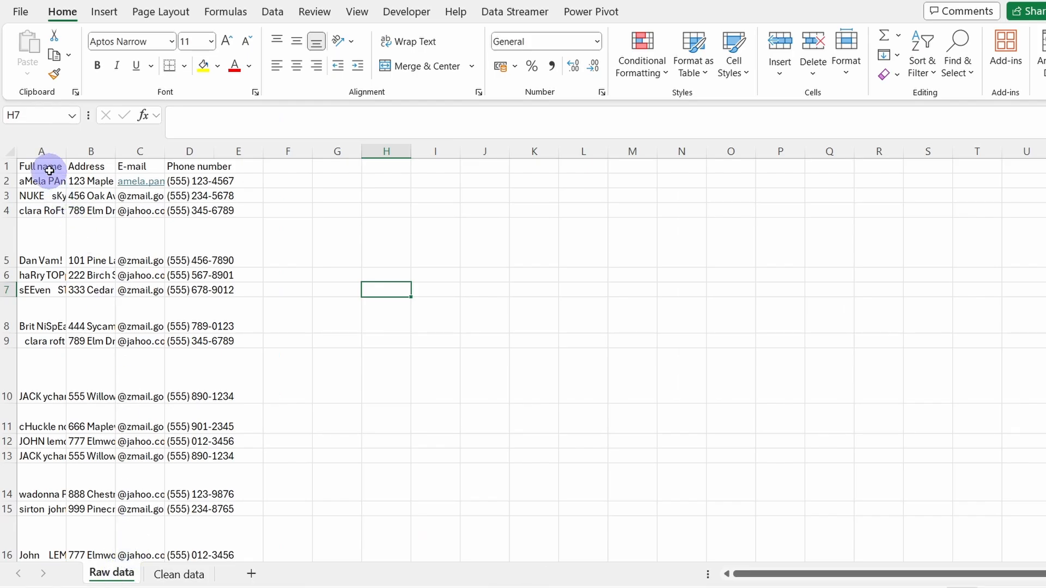
pyautogui.click(40, 166)
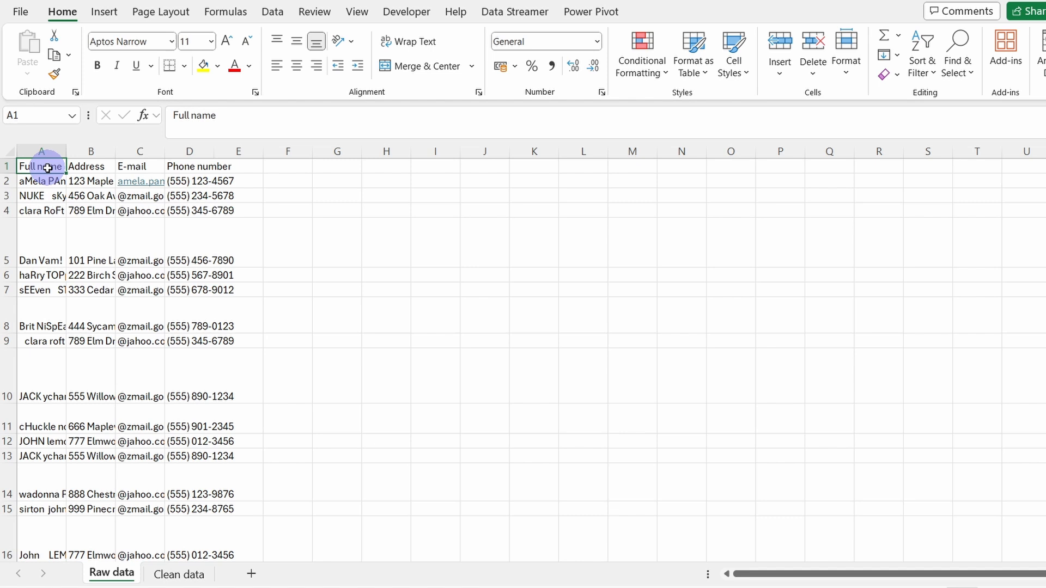
pyautogui.press('ctrl+shift')
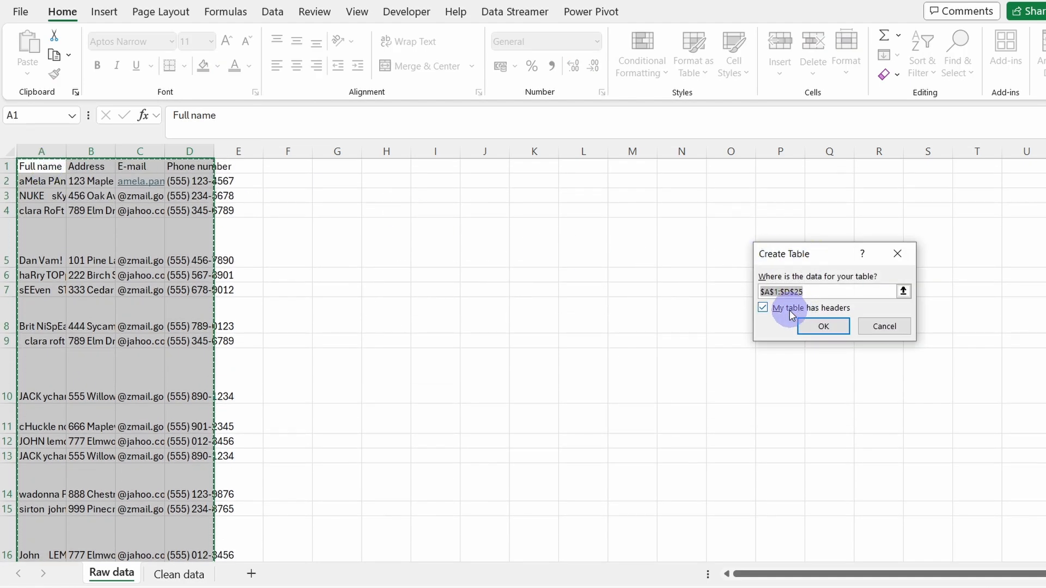
pyautogui.moveTo(783, 320)
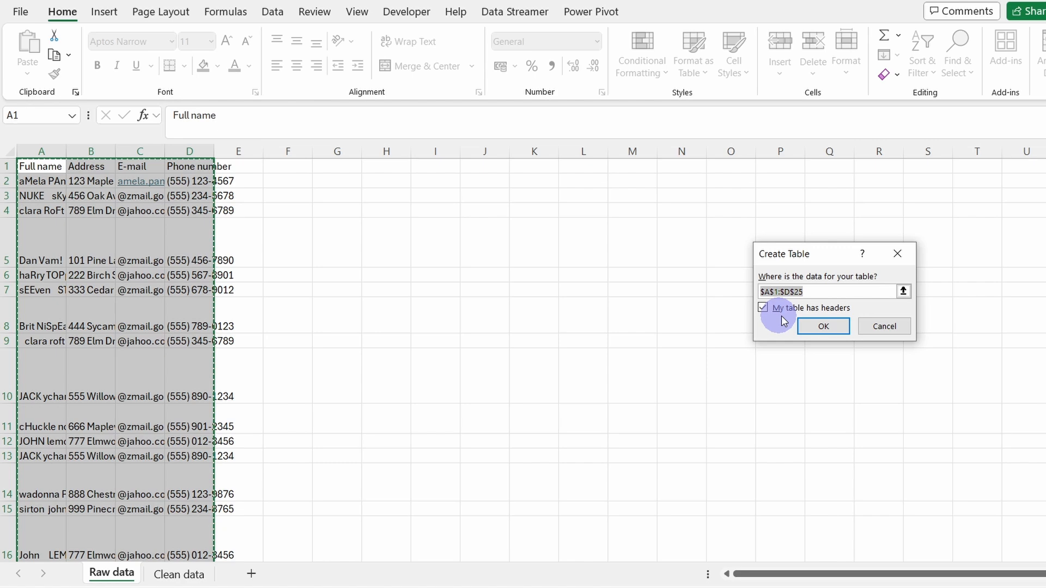
pyautogui.click(823, 326)
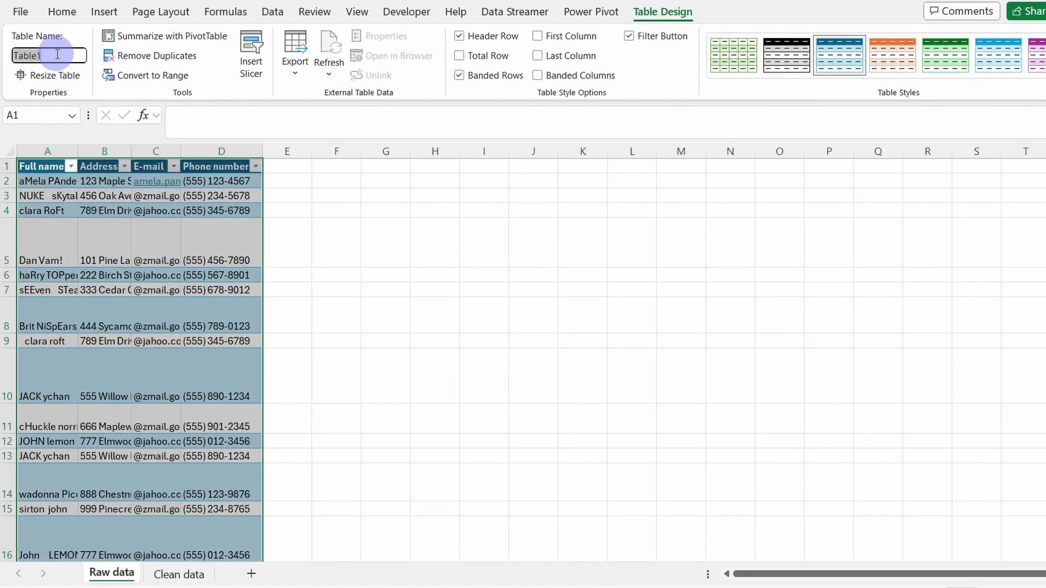
pyautogui.write('raw_data')
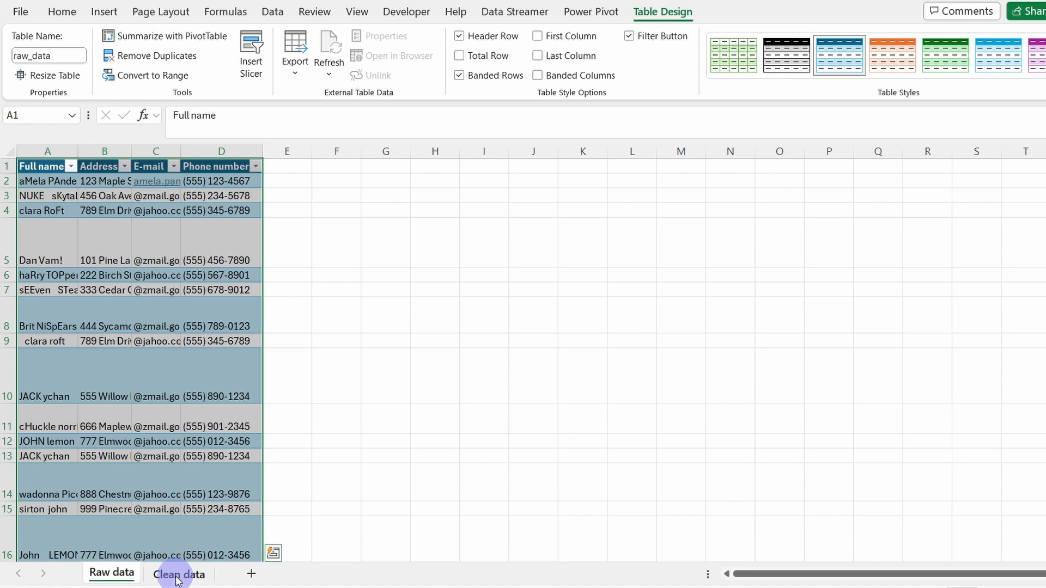
# On Clean data, auto-fit row heights and column widths so every contact row is readable
pyautogui.click(178, 574)
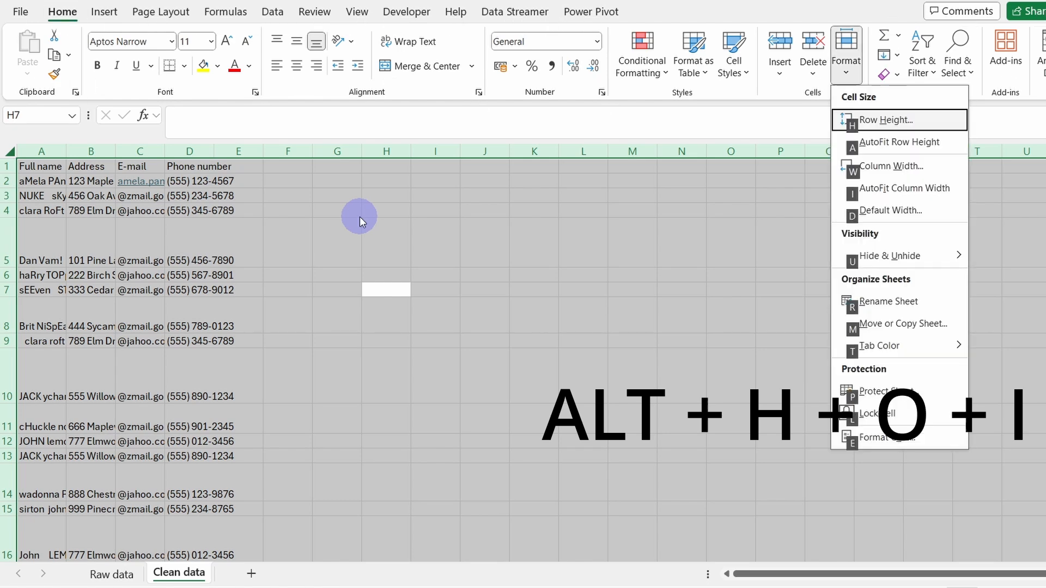
pyautogui.click(900, 188)
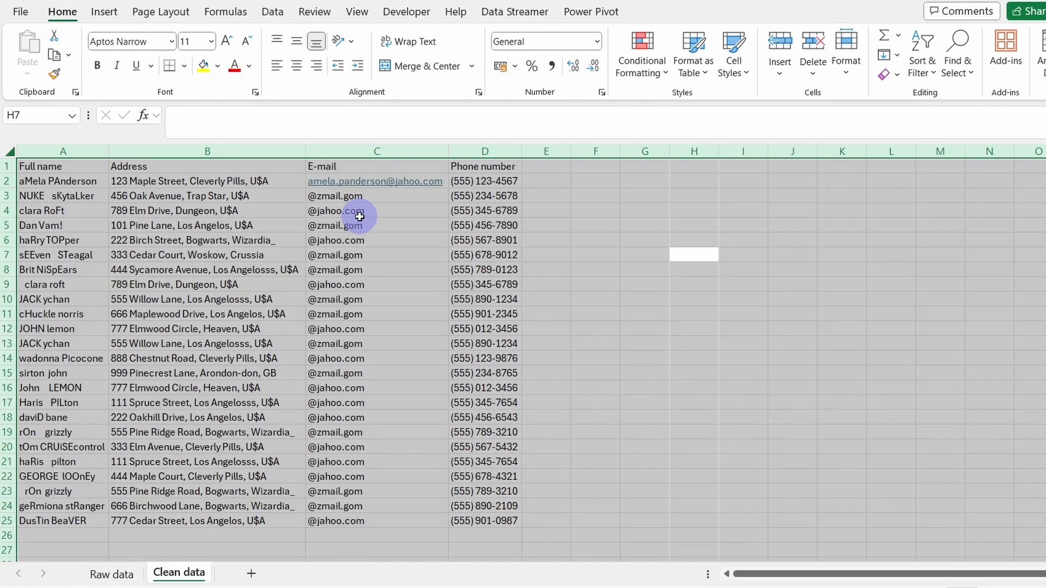
pyautogui.moveTo(85, 180)
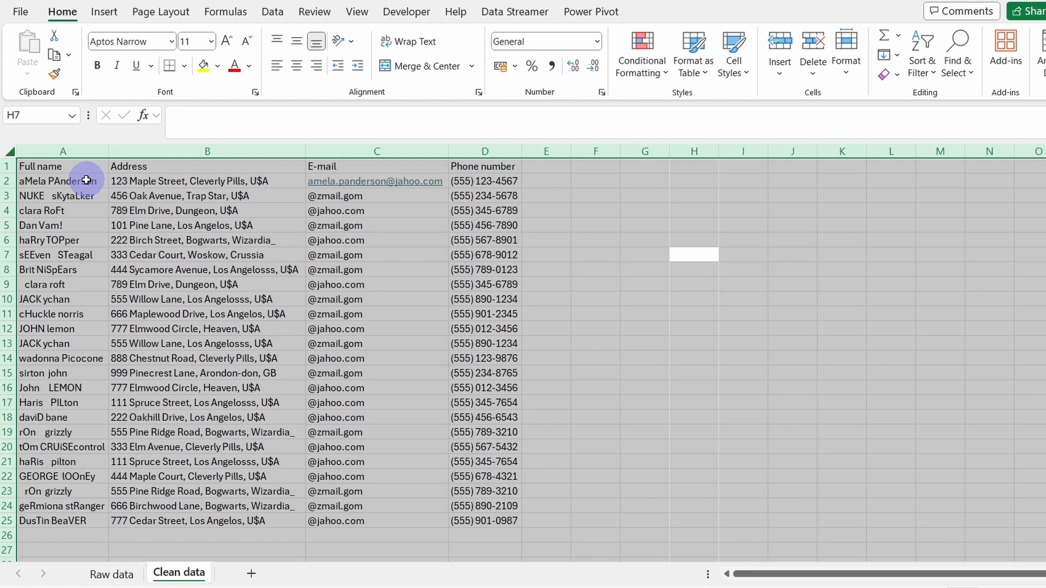
# Inspect several Full name entries to see inconsistent capitalisation and stray spaces
pyautogui.click(62, 166)
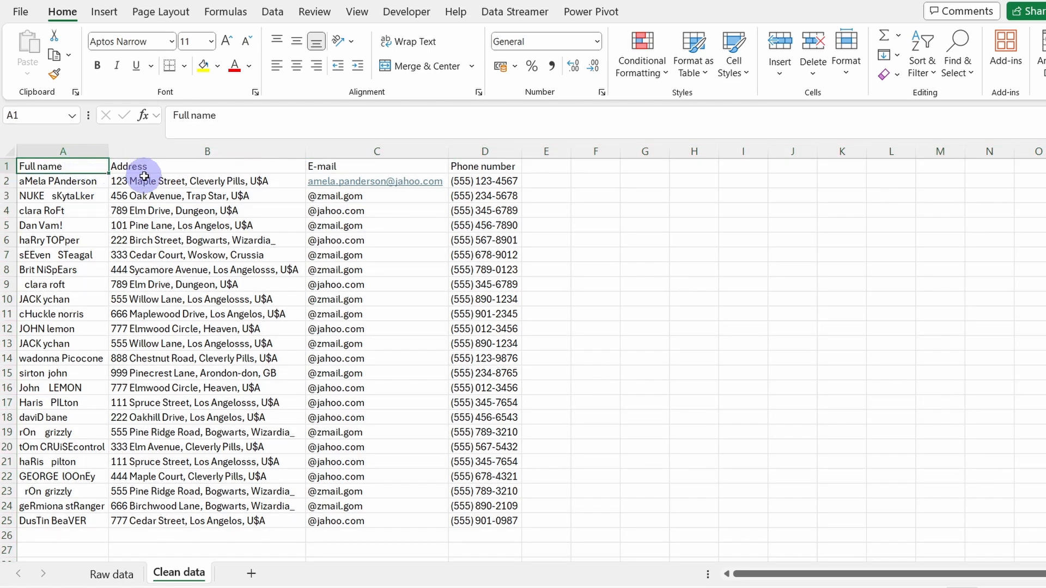
pyautogui.click(62, 181)
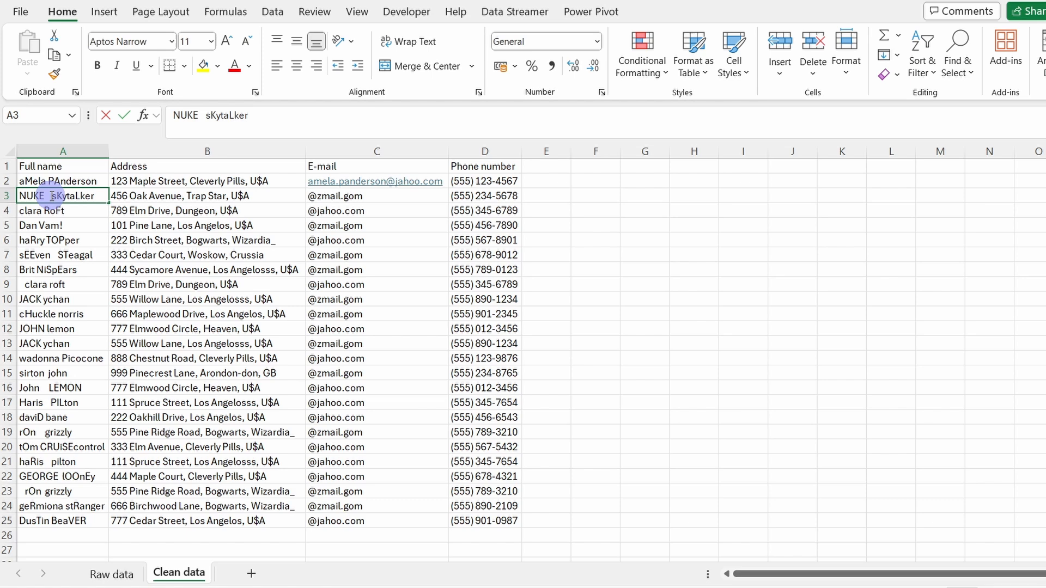
pyautogui.click(40, 224)
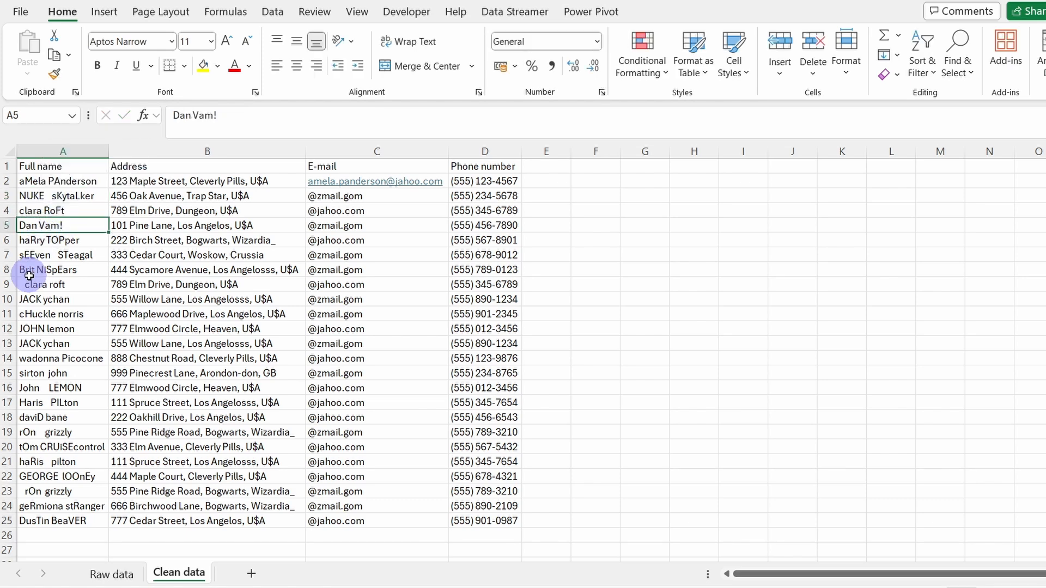
pyautogui.doubleClick(43, 285)
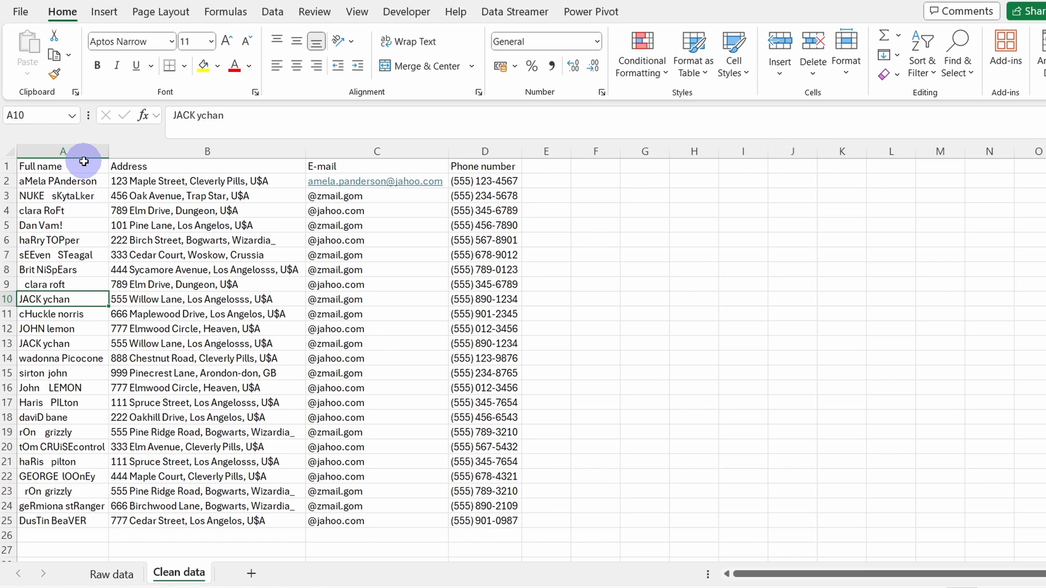
pyautogui.moveTo(584, 150)
pyautogui.write('=')
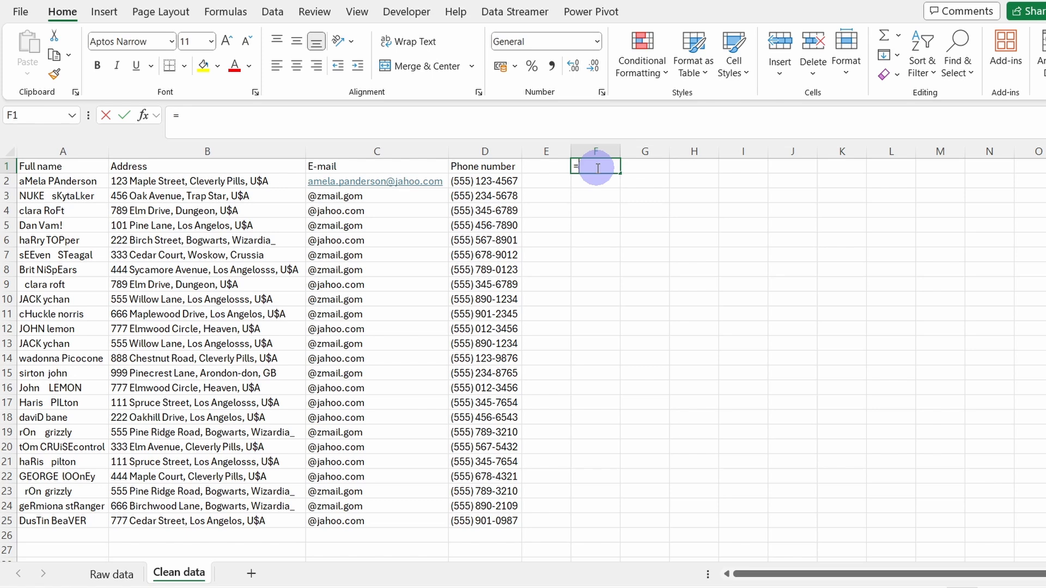
# Enter =TRIM(raw_data[#All]) in F1 so a trimmed copy spills into columns F to I
pyautogui.write('trim(')
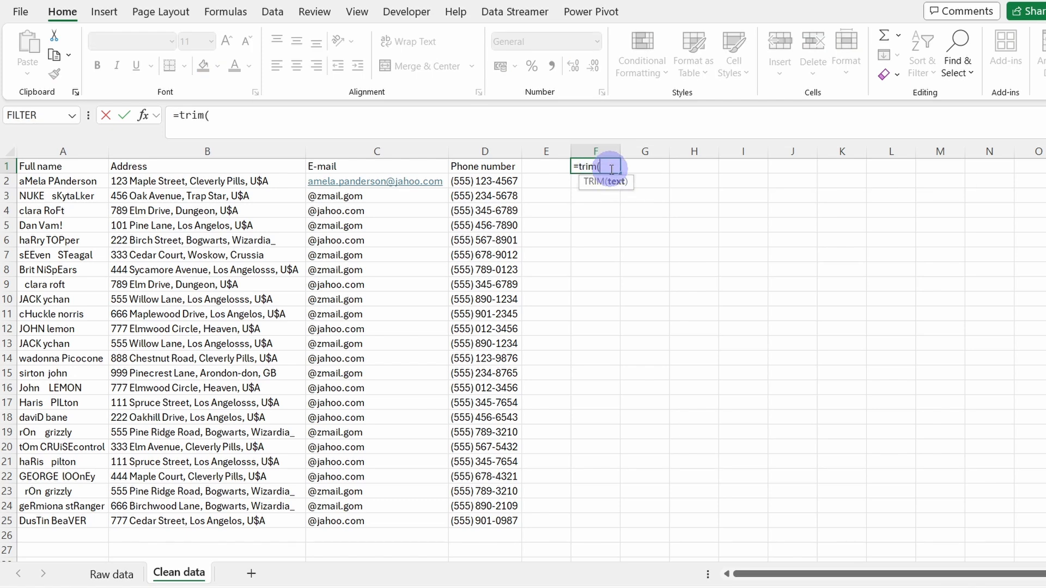
pyautogui.click(111, 574)
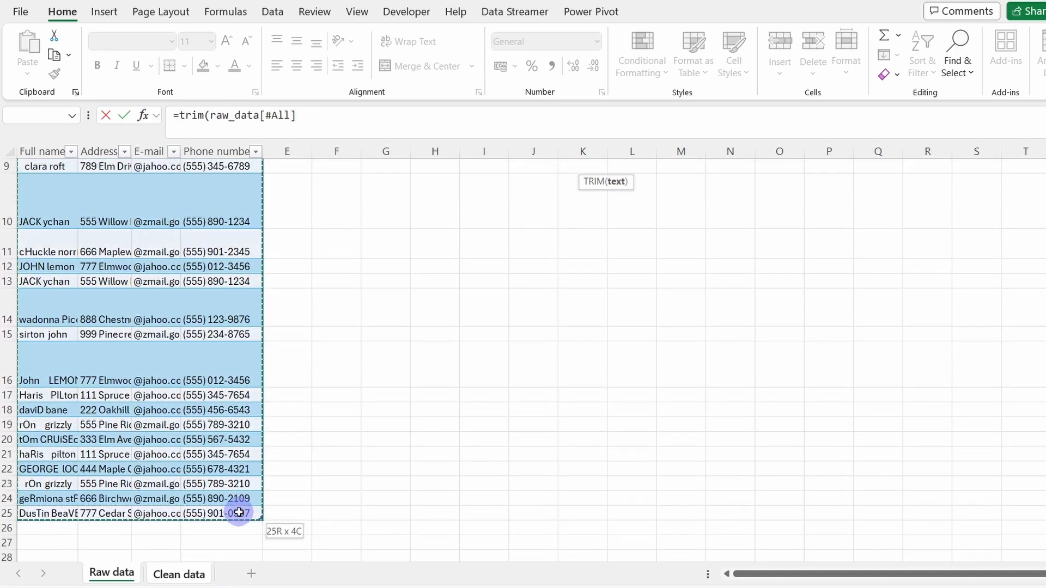
pyautogui.click(314, 114)
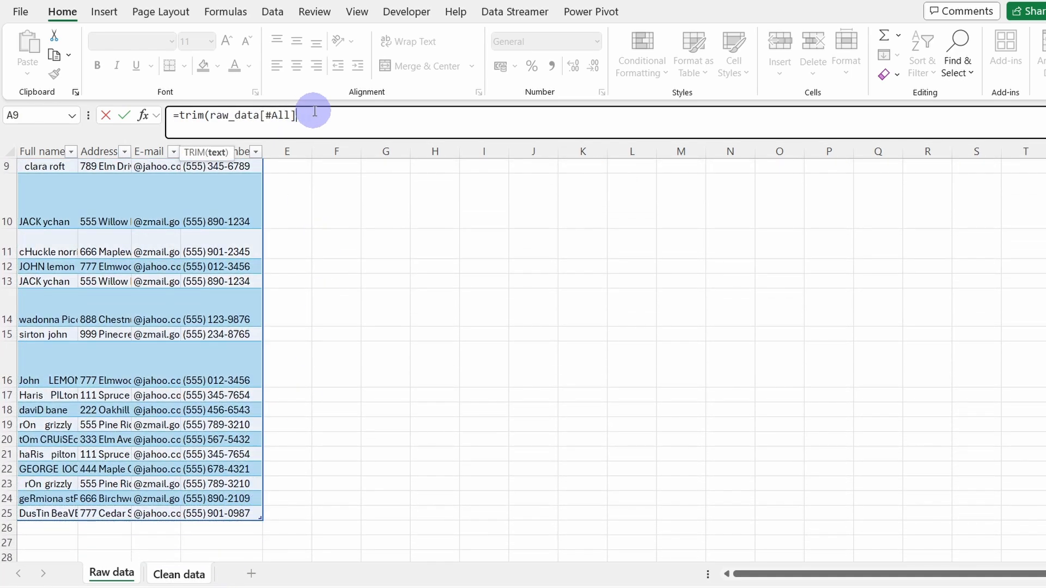
pyautogui.click(178, 572)
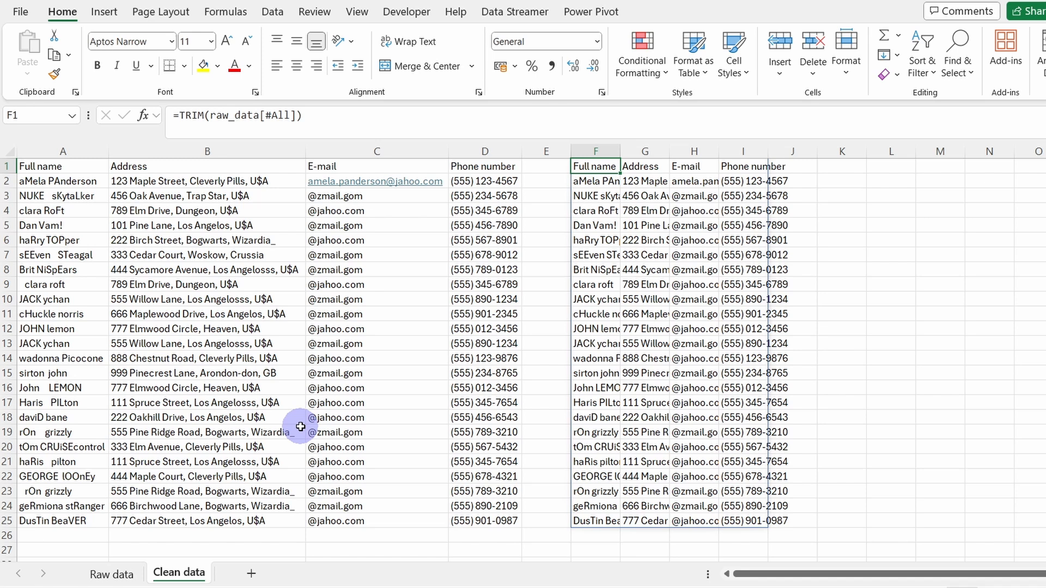
pyautogui.moveTo(211, 119)
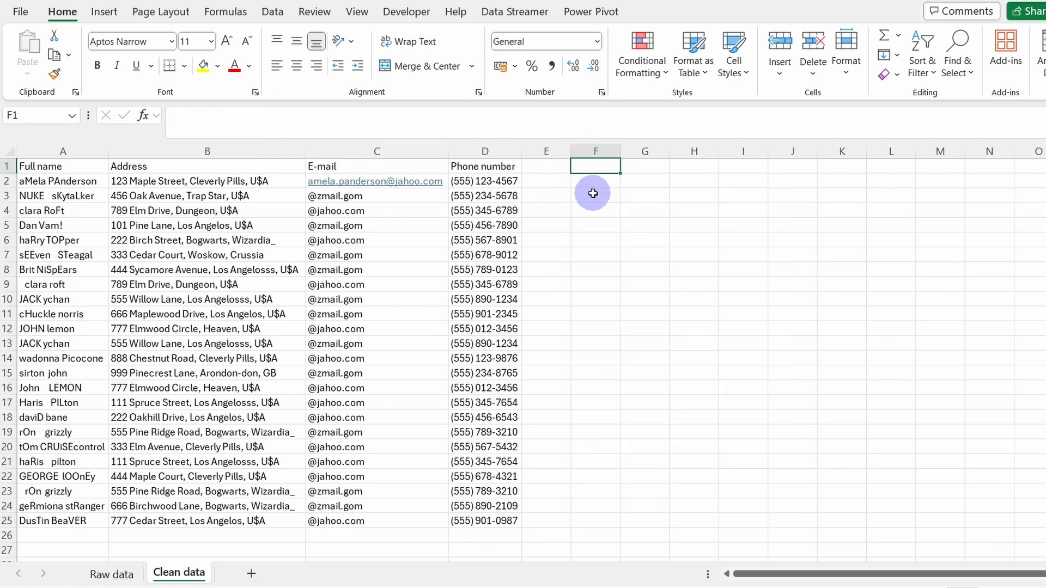
pyautogui.write('=trim(')
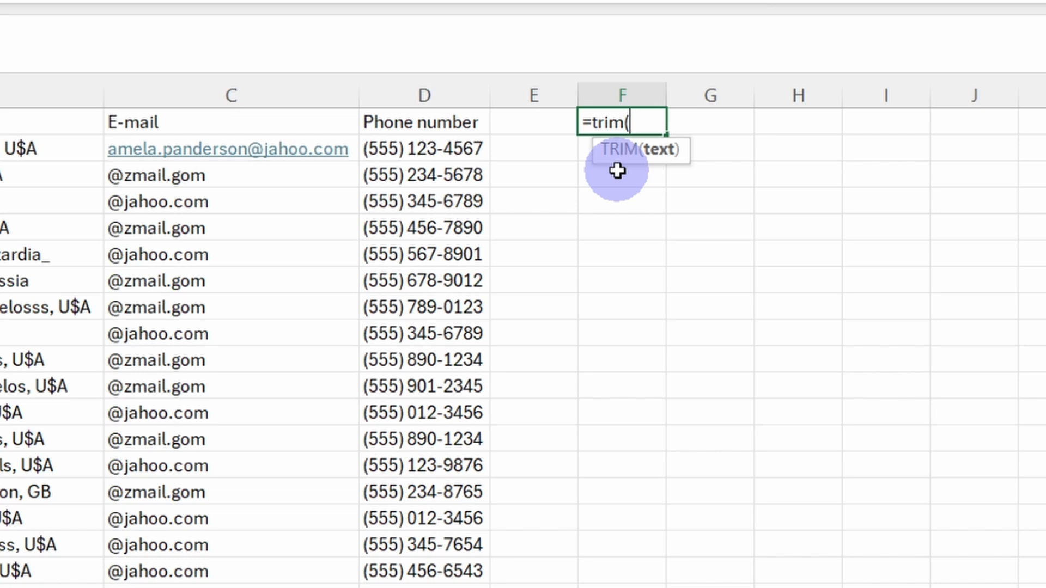
pyautogui.write('raw_data')
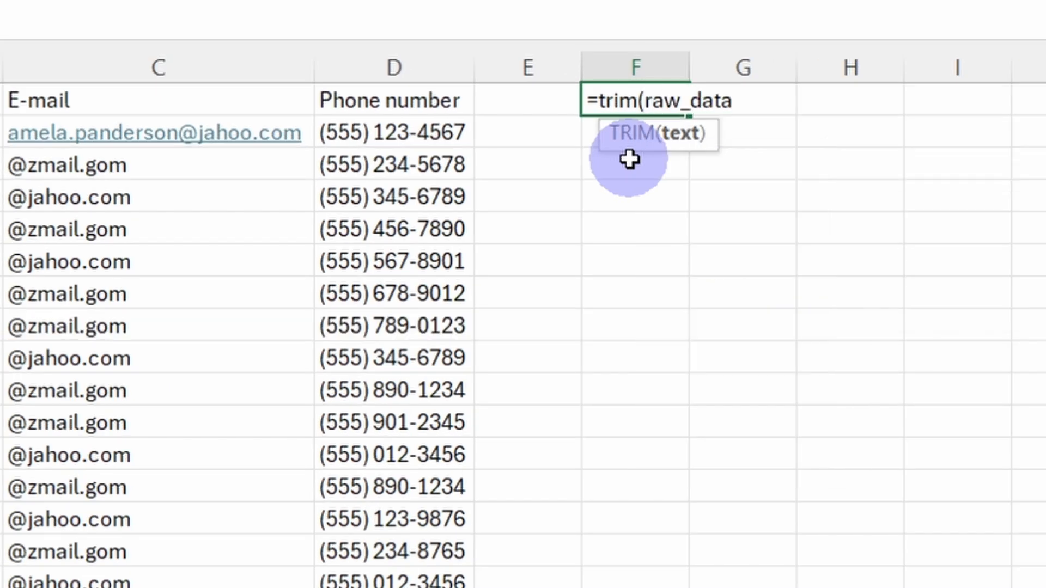
pyautogui.write('[#All')
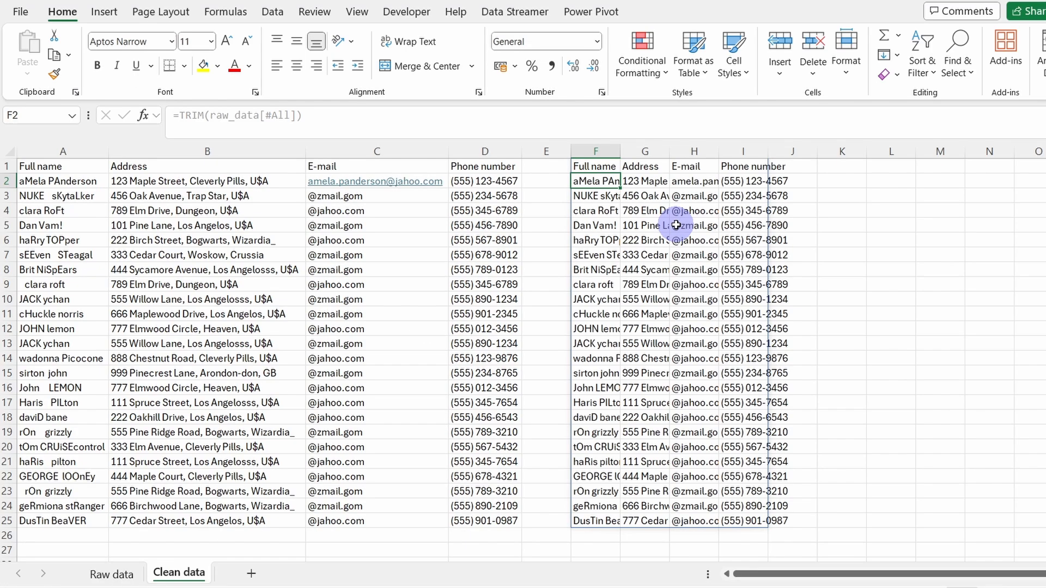
# Paste the trimmed values over the table at A1 and delete the helper TRIM formula in F1
pyautogui.click(595, 166)
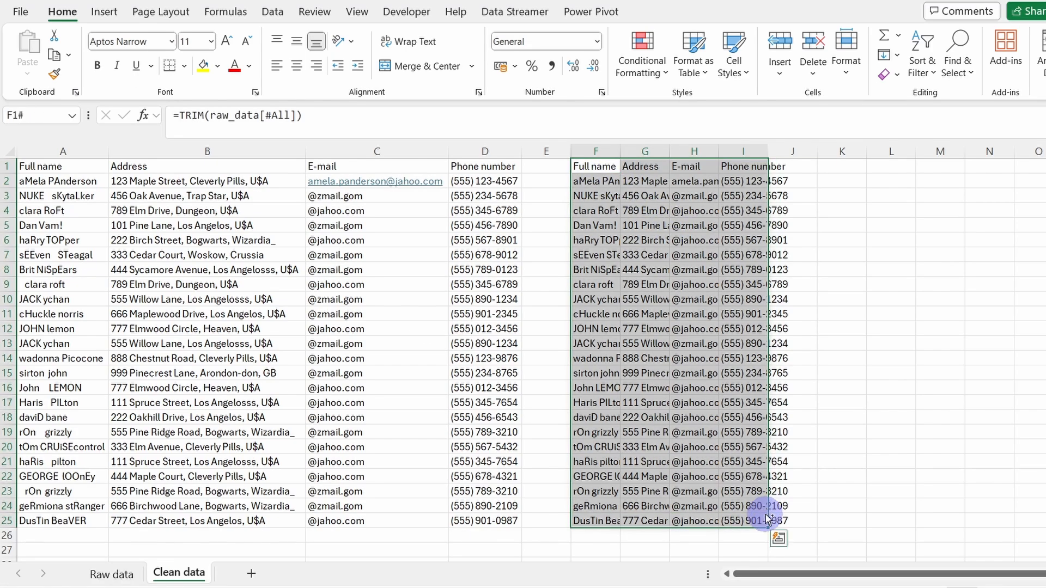
pyautogui.rightClick(42, 165)
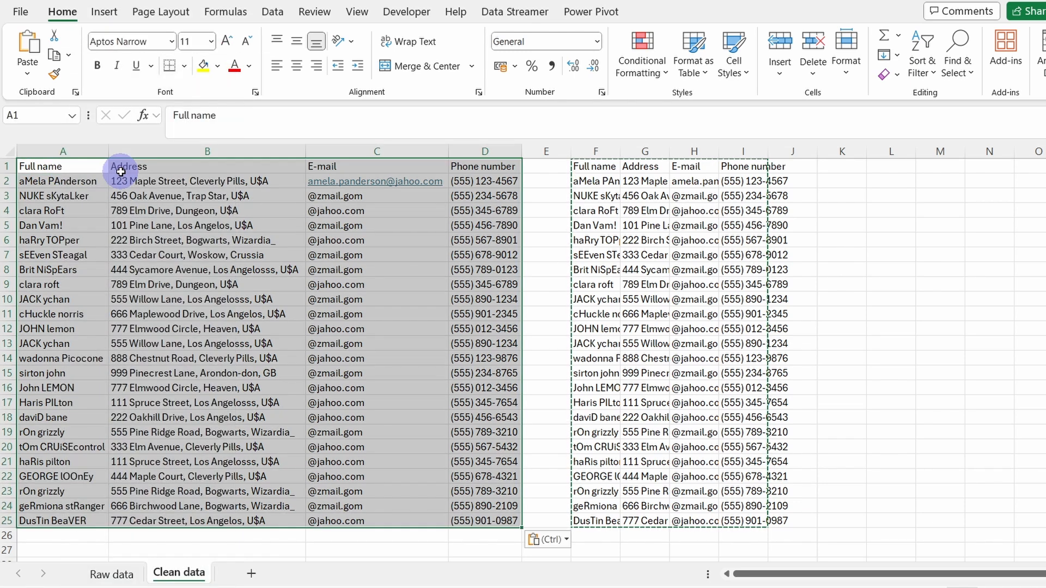
pyautogui.click(595, 165)
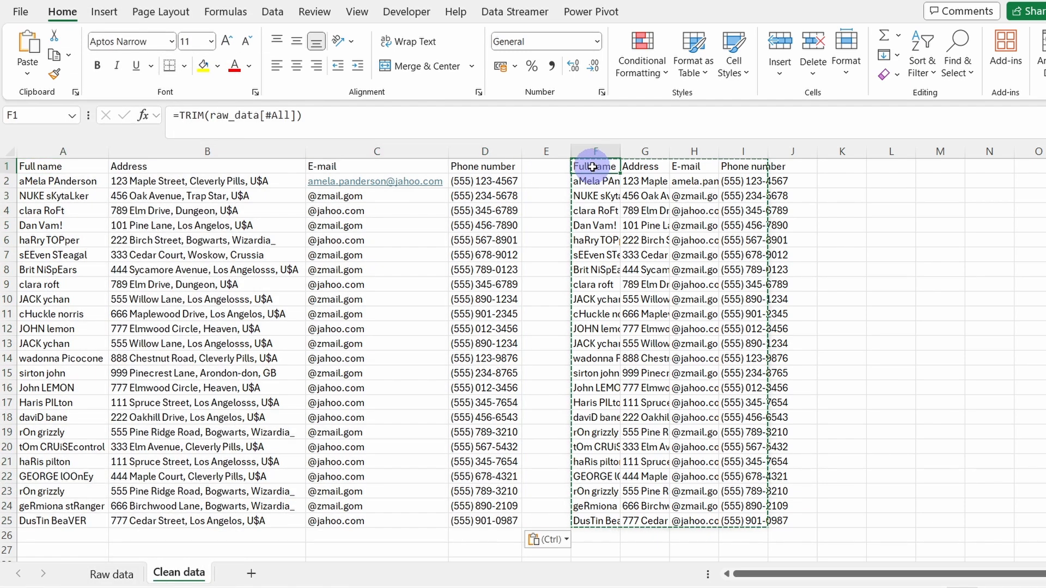
pyautogui.press('Delete')
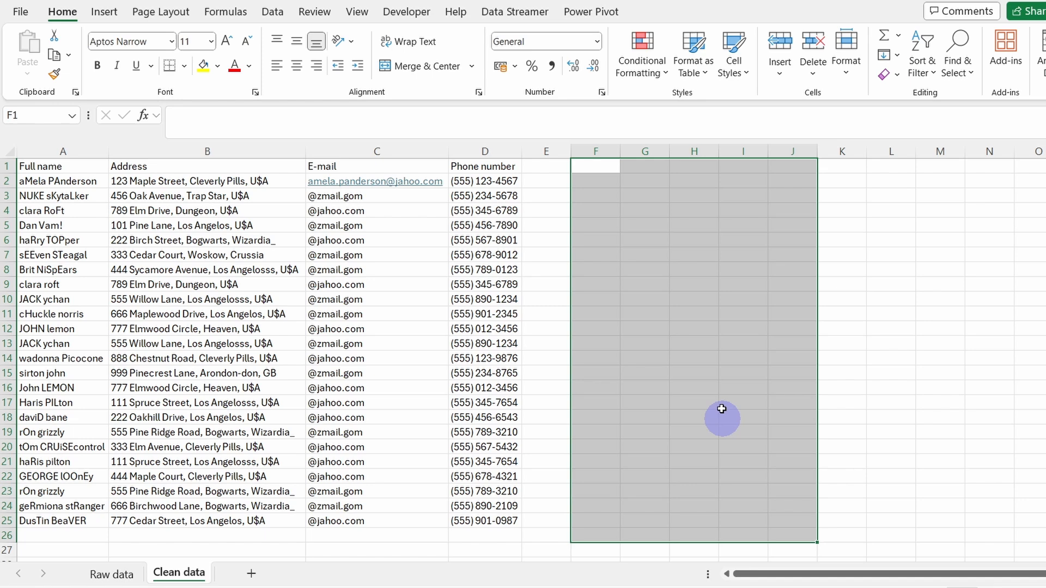
pyautogui.click(677, 314)
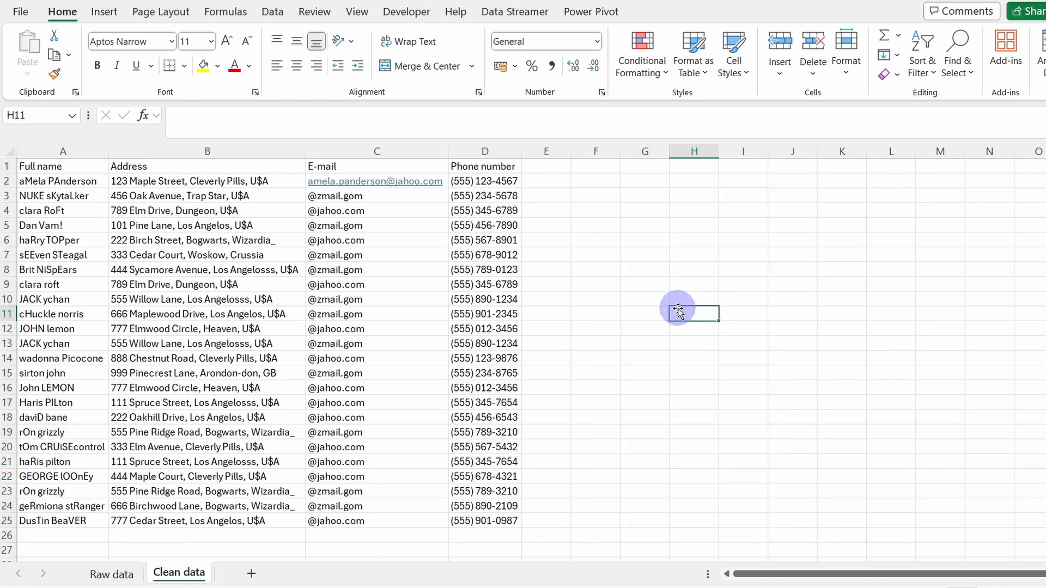
pyautogui.moveTo(92, 184)
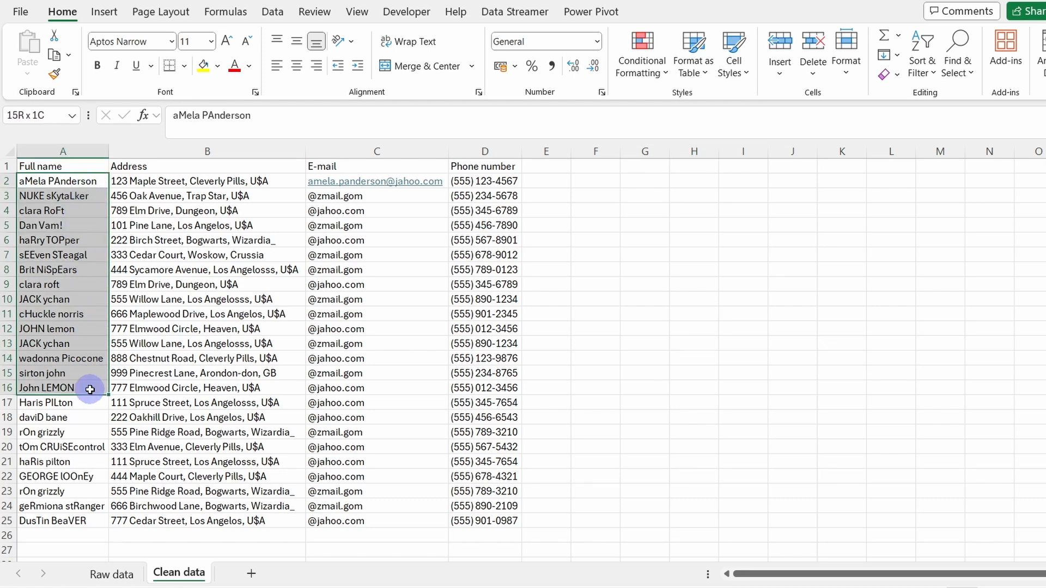
pyautogui.click(63, 181)
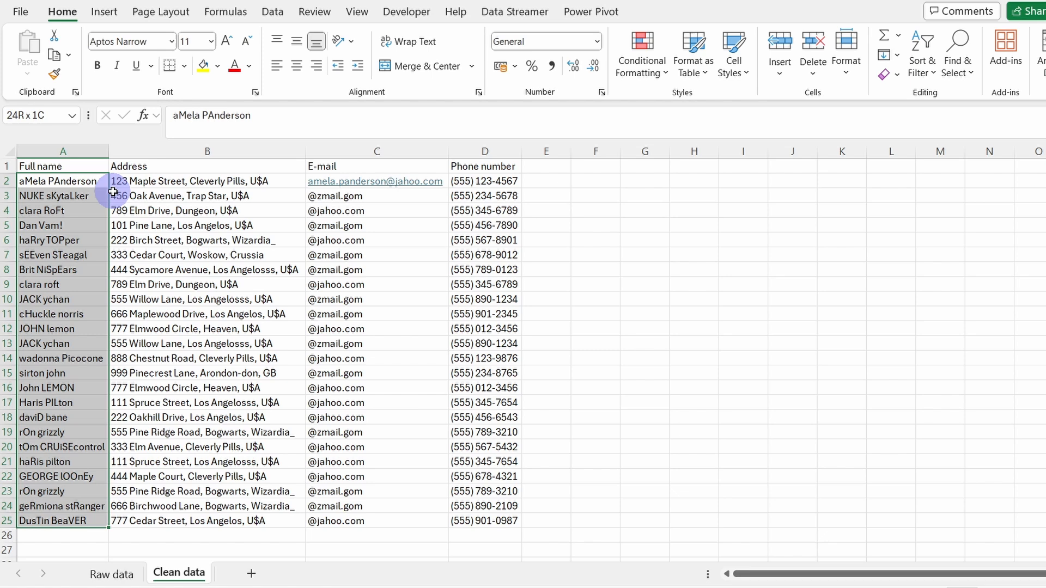
# Clear A2:A25 and enter =PROPER(raw_data[Full name]) to get properly capitalised names
pyautogui.press('Delete')
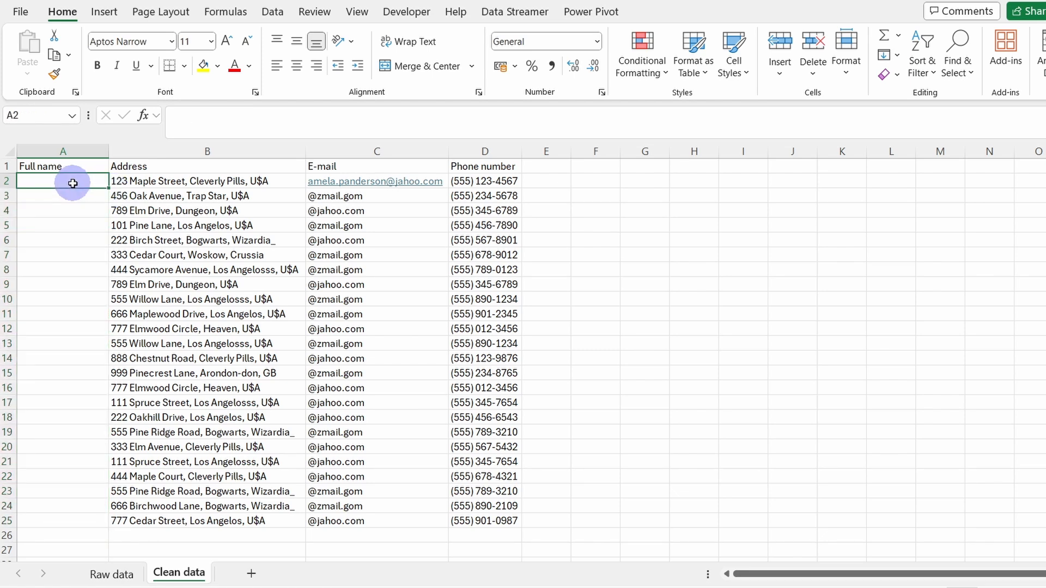
pyautogui.write('=')
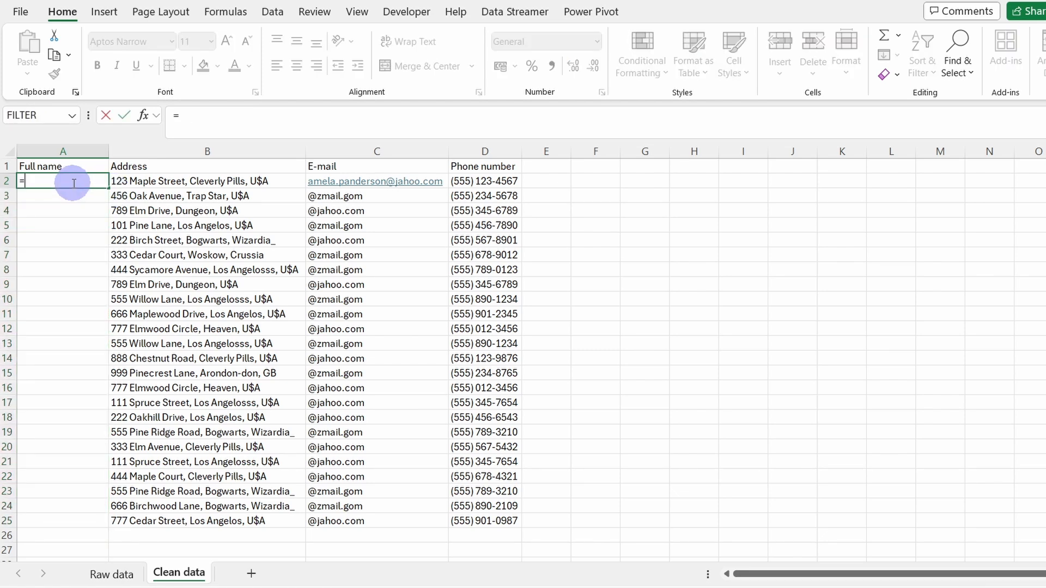
pyautogui.write('proper(')
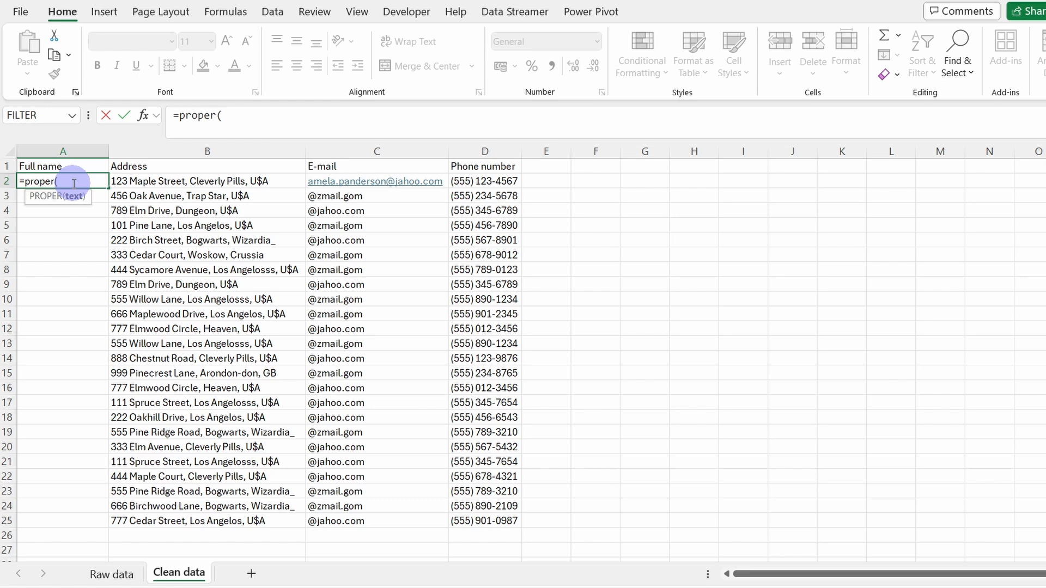
pyautogui.write('raw_data')
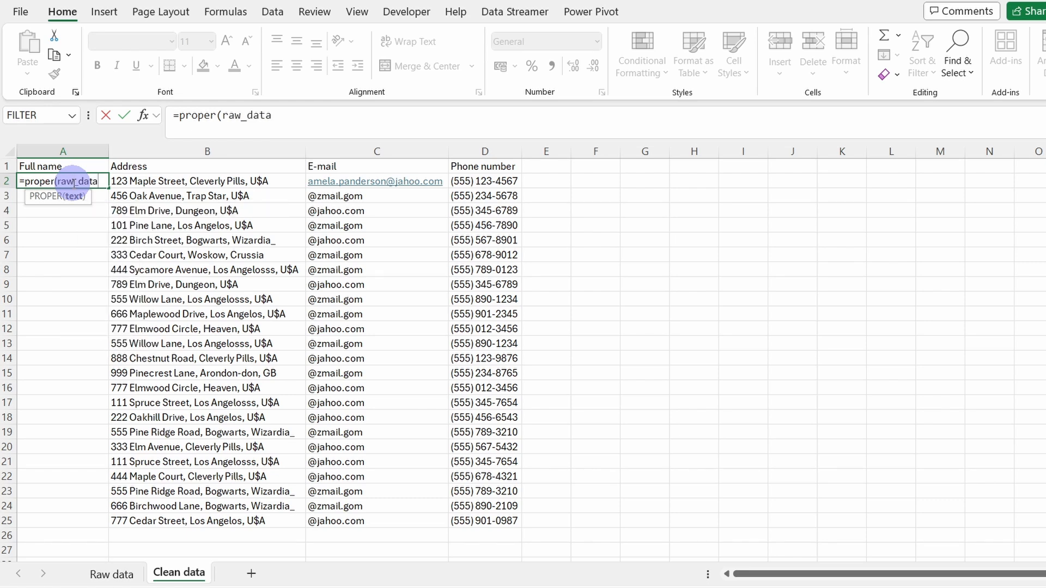
pyautogui.write('[#All')
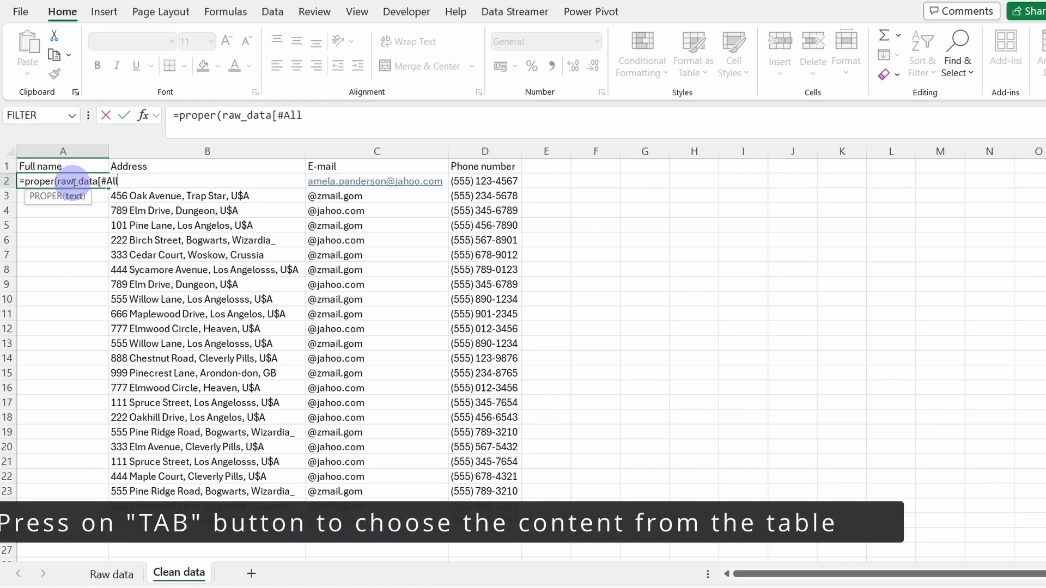
pyautogui.press('tab')
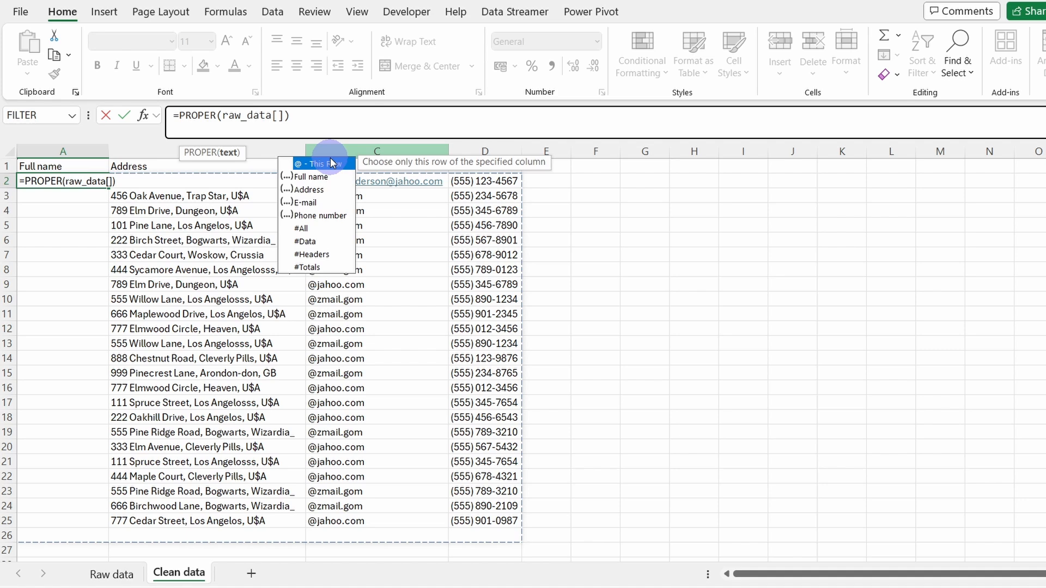
pyautogui.moveTo(311, 176)
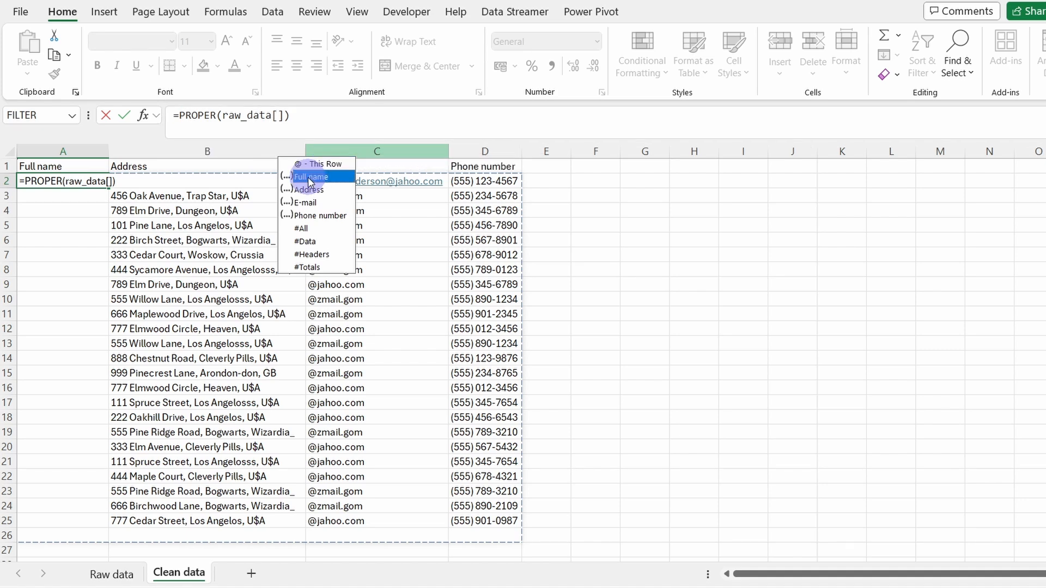
pyautogui.click(310, 176)
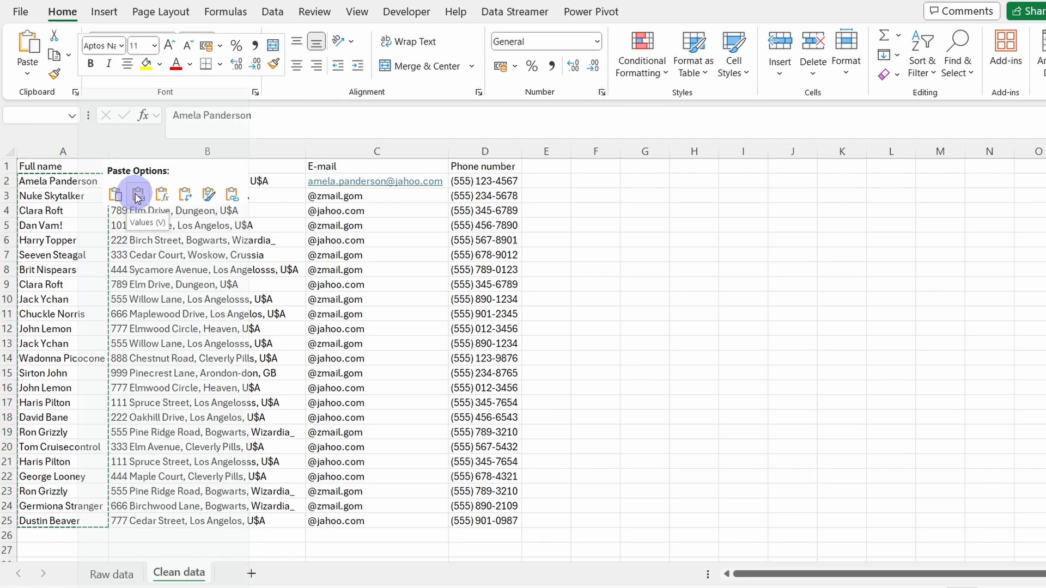
# Paste the proper-cased names back as plain values in column A
pyautogui.click(136, 194)
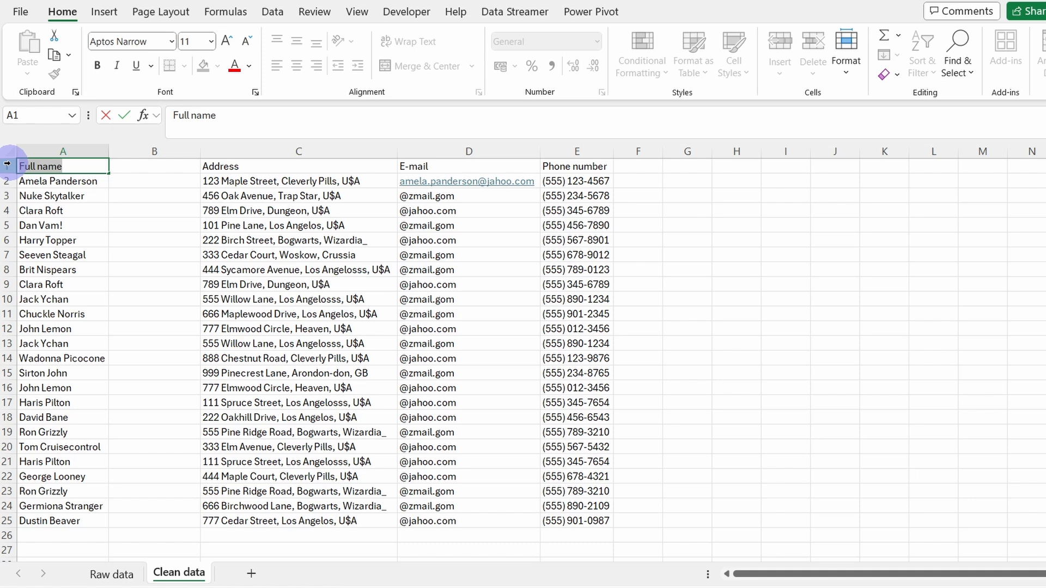
# Head the two name columns 'First name' and 'Last name'
pyautogui.write('First n')
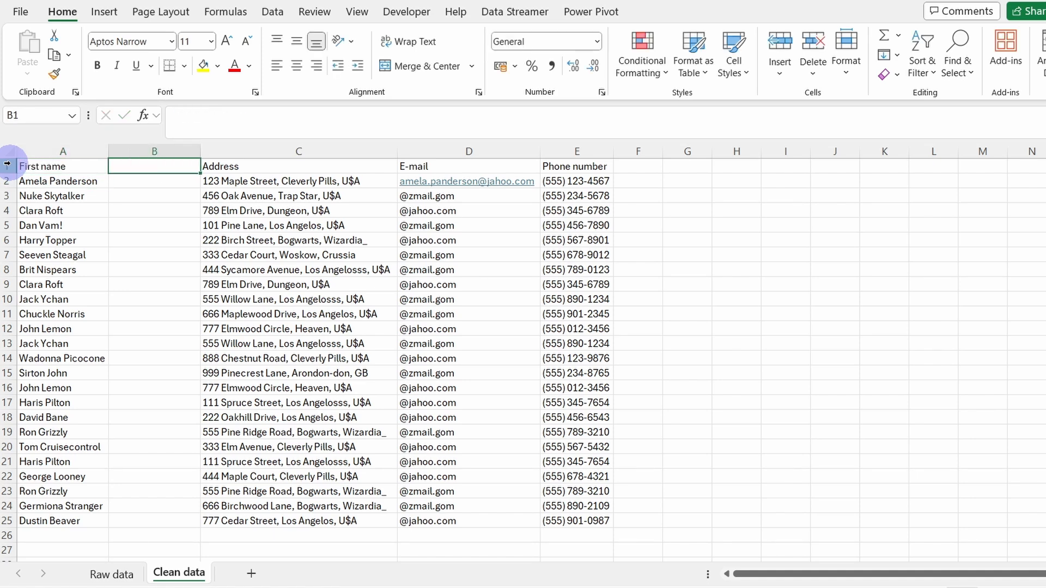
pyautogui.write('Last name')
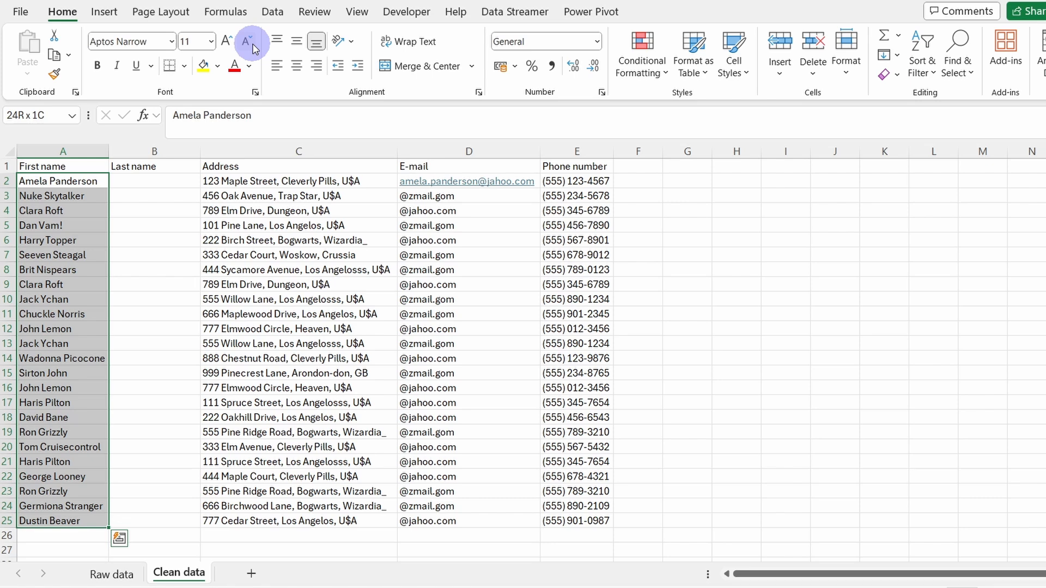
# Split column A with Text to Columns, delimited at spaces, into First name and Last name
pyautogui.click(271, 11)
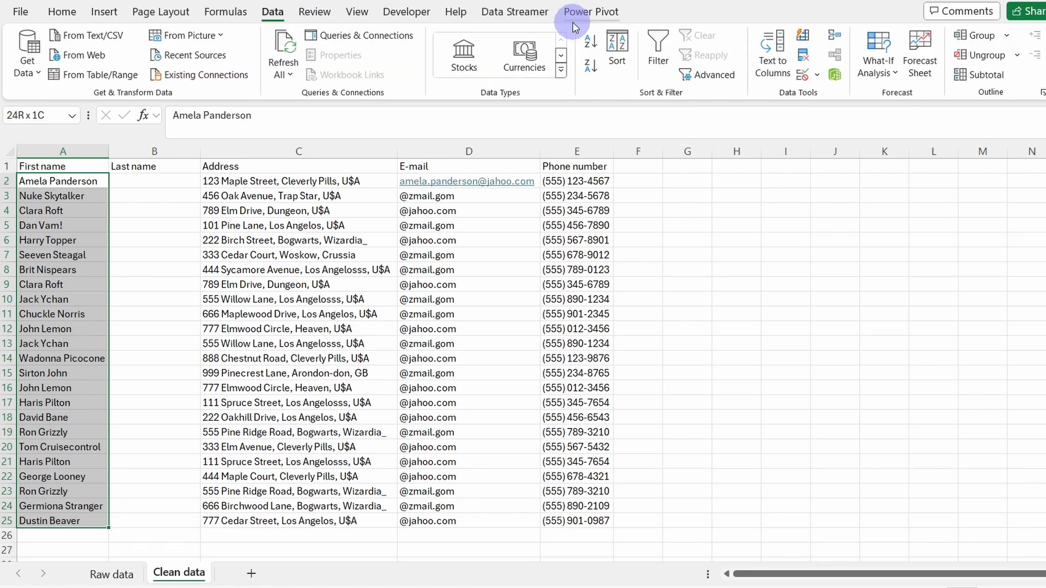
pyautogui.click(772, 51)
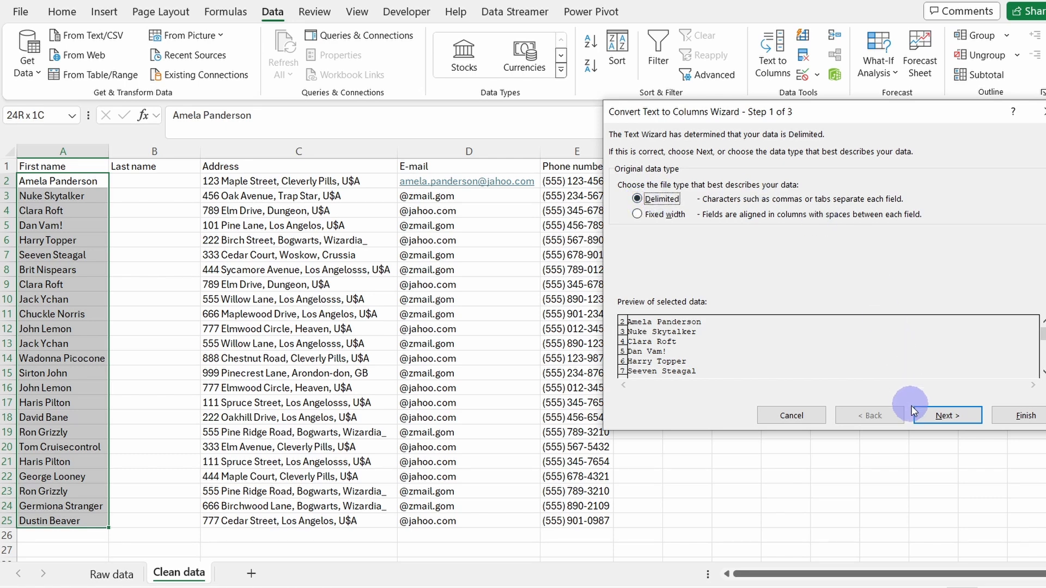
pyautogui.click(942, 415)
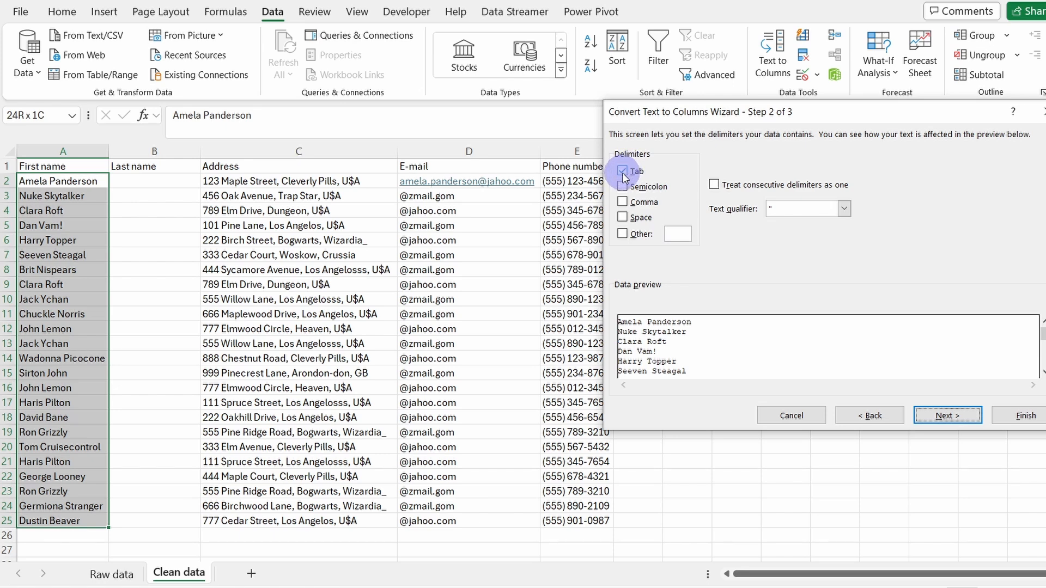
pyautogui.click(624, 217)
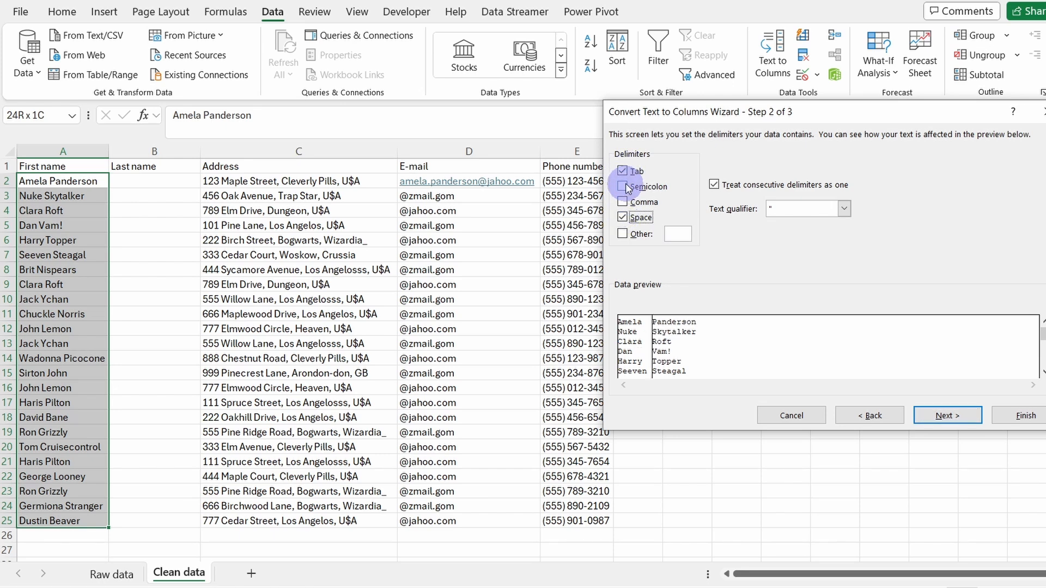
pyautogui.click(624, 172)
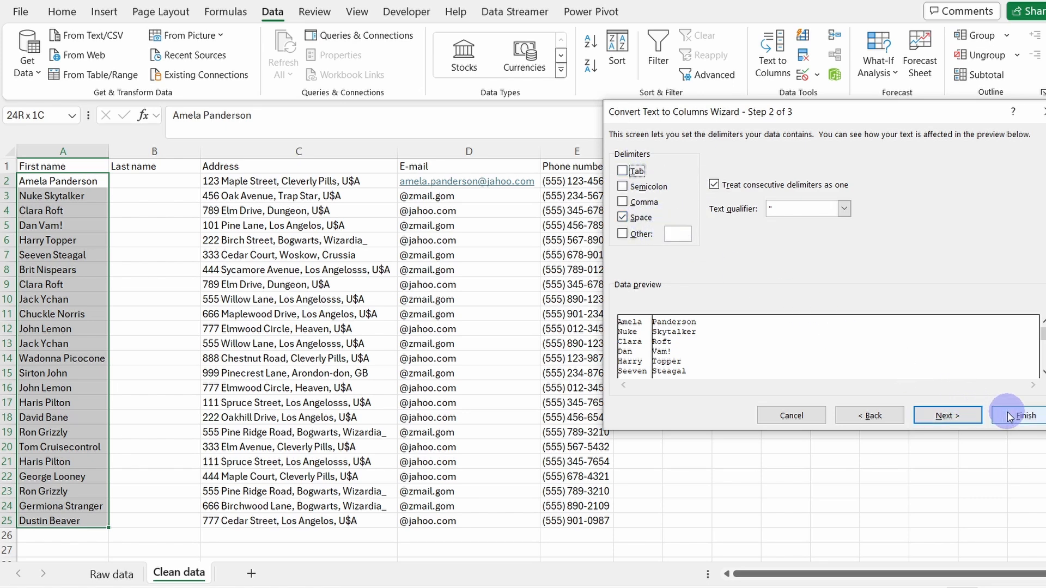
pyautogui.click(1016, 415)
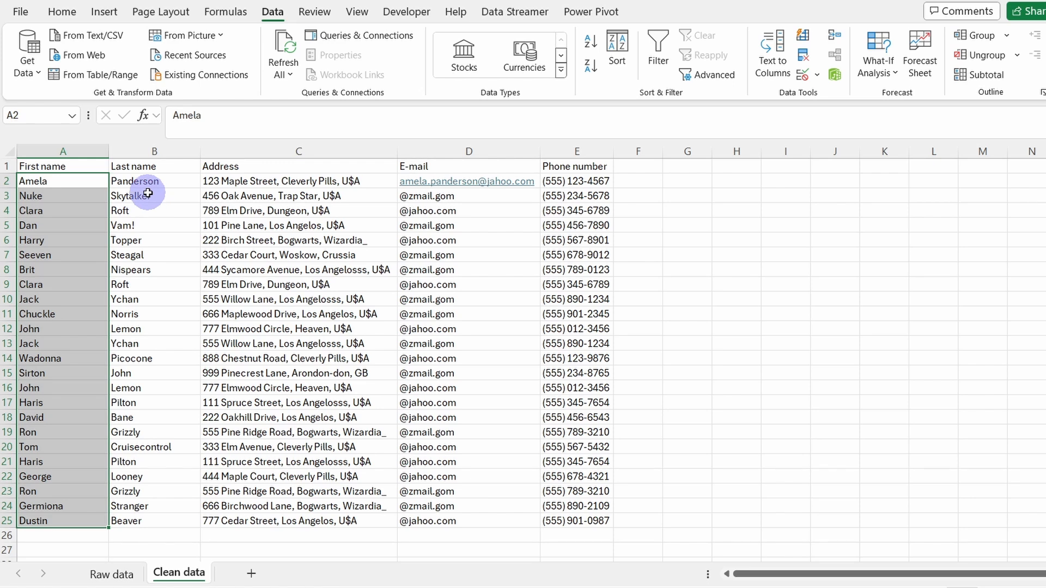
pyautogui.click(297, 151)
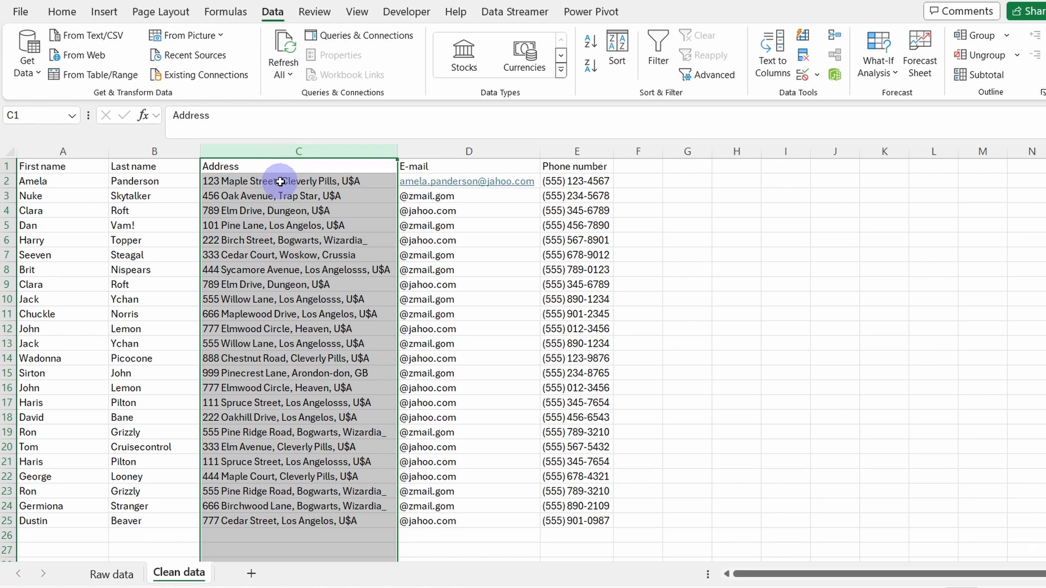
pyautogui.moveTo(333, 189)
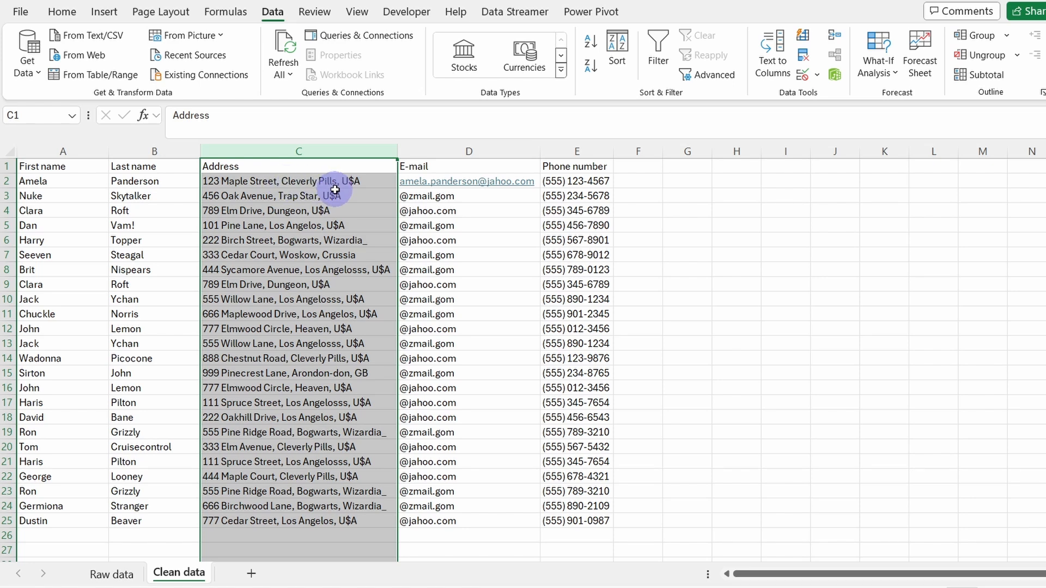
pyautogui.moveTo(333, 166)
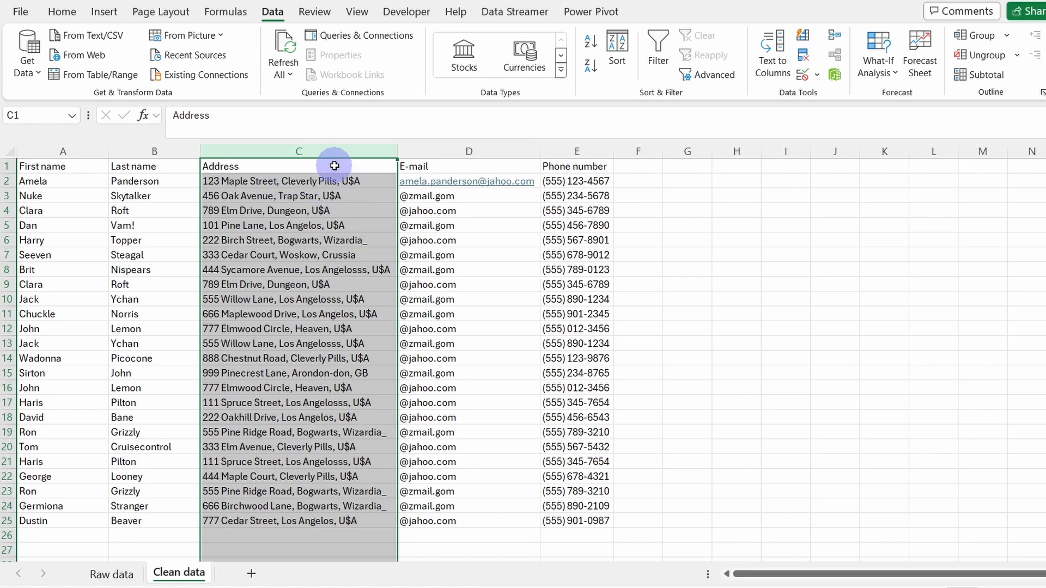
# Insert two columns before E-mail and head them City and Country
pyautogui.rightClick(469, 165)
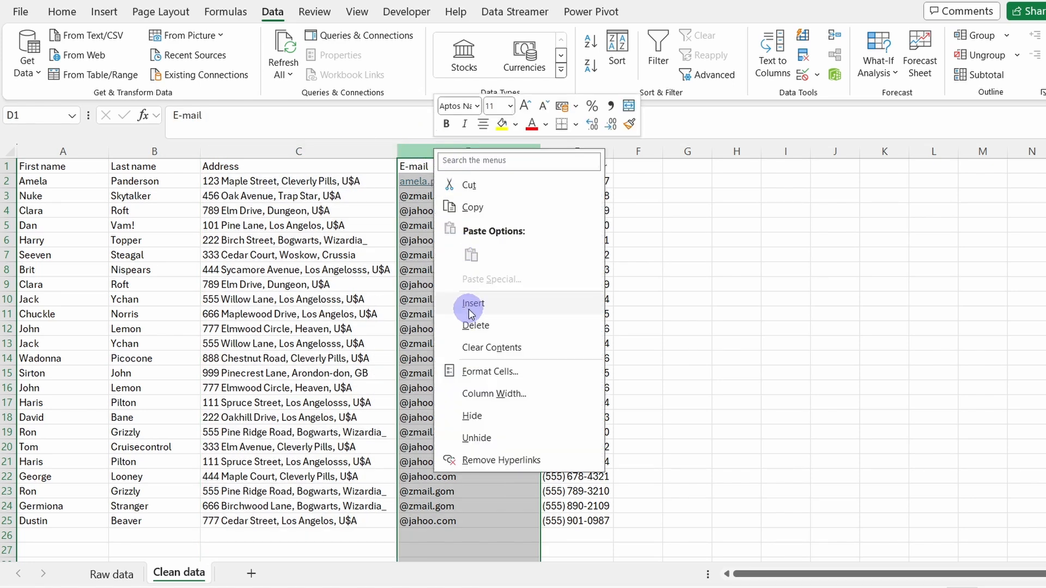
pyautogui.click(473, 303)
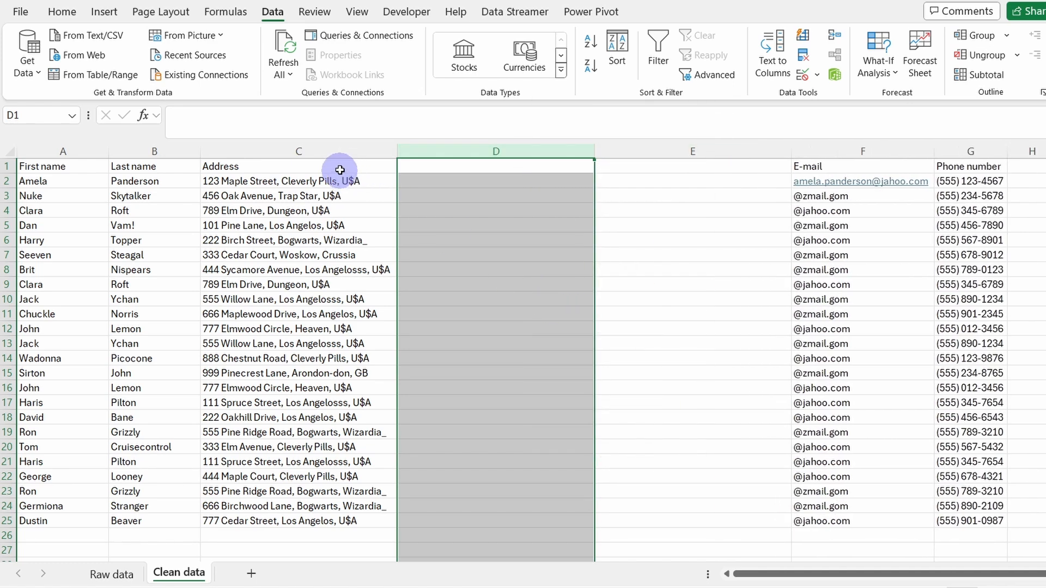
pyautogui.write('City')
pyautogui.click(693, 166)
pyautogui.write('Country')
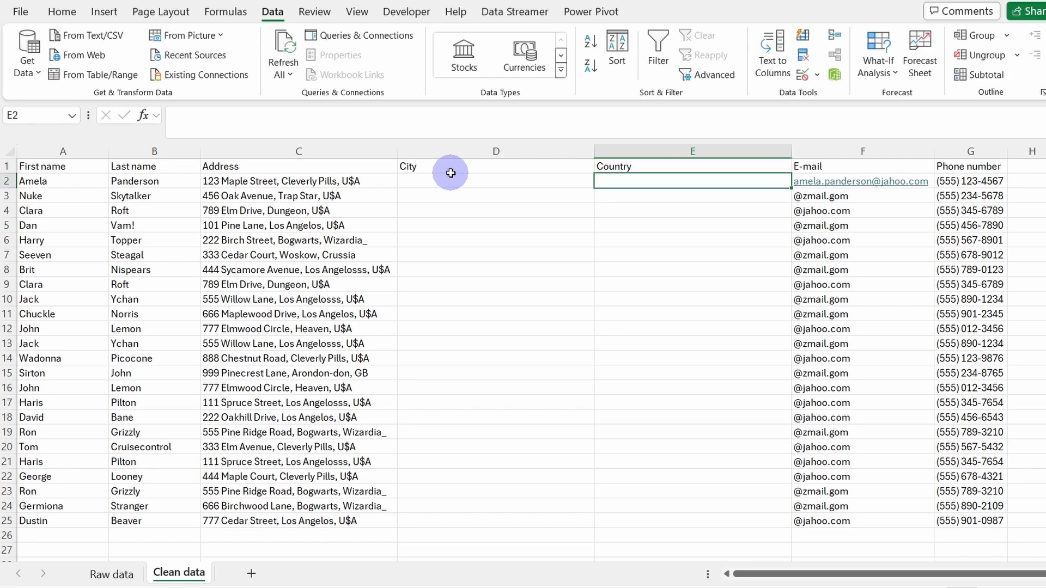
pyautogui.click(298, 181)
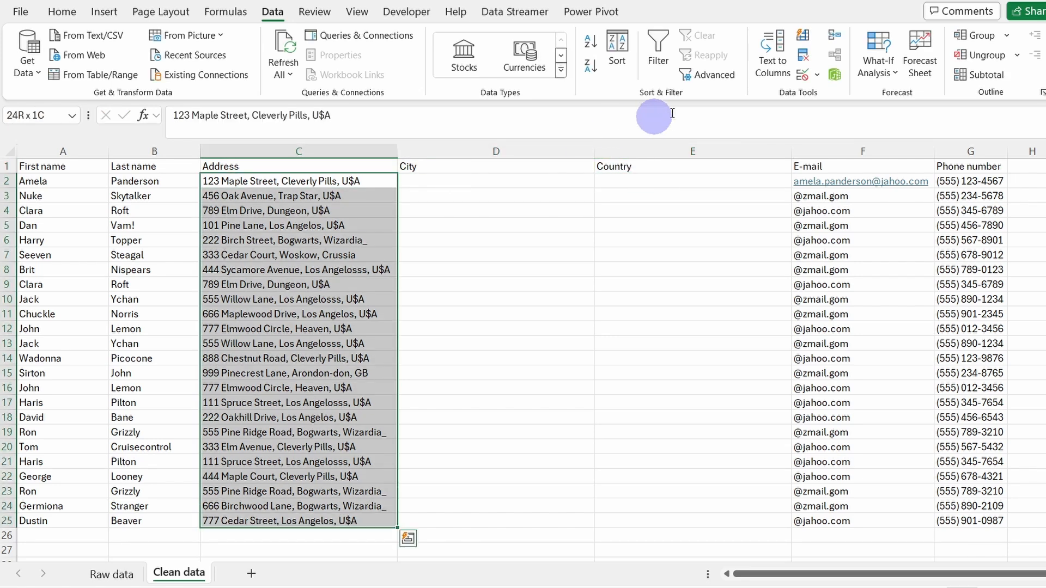
# Run Text to Columns on C2:C25 with Comma as the only delimiter, splitting street, city and country
pyautogui.click(771, 50)
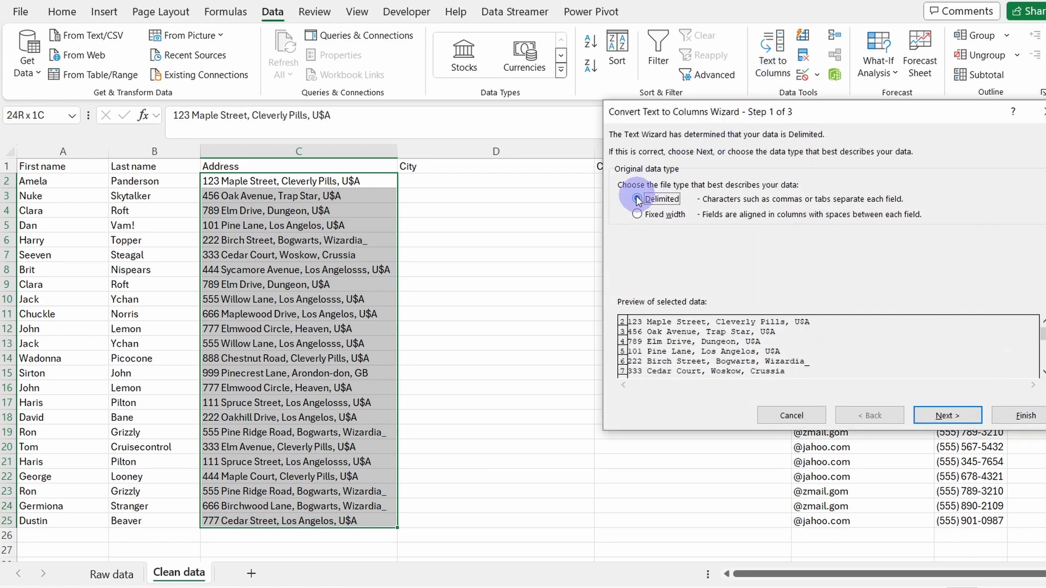
pyautogui.click(947, 415)
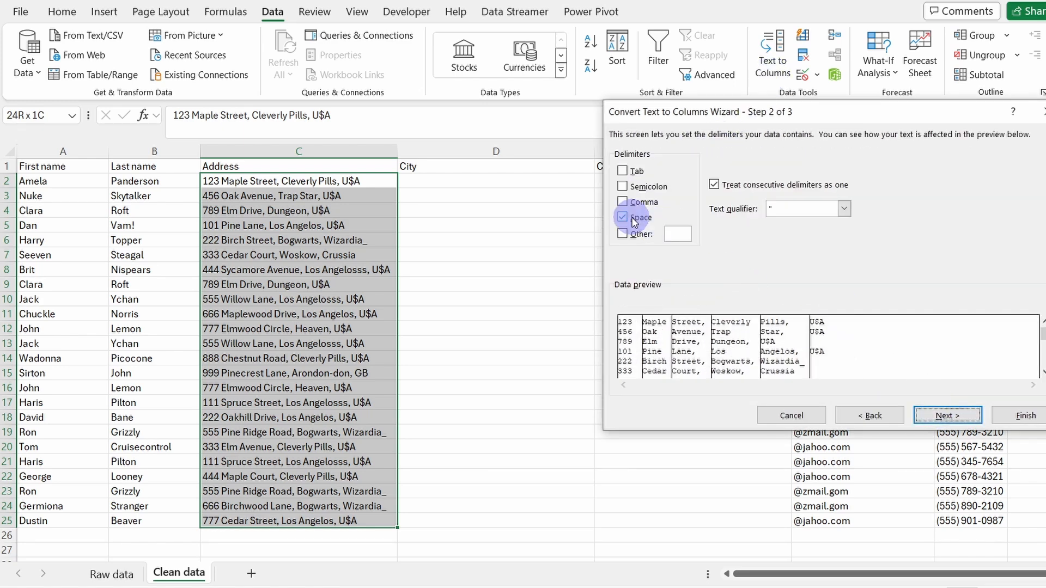
pyautogui.click(623, 201)
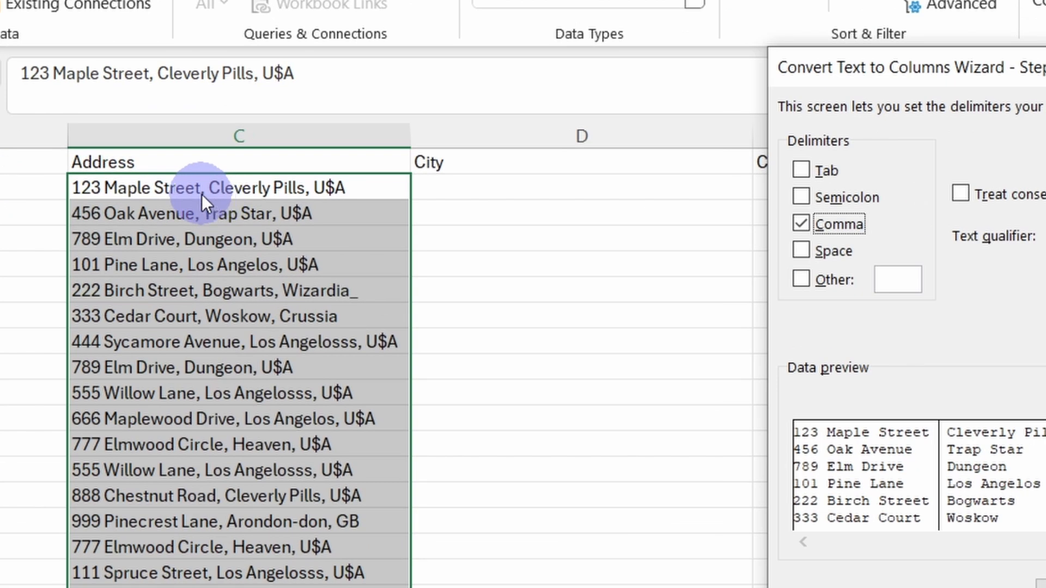
pyautogui.moveTo(313, 207)
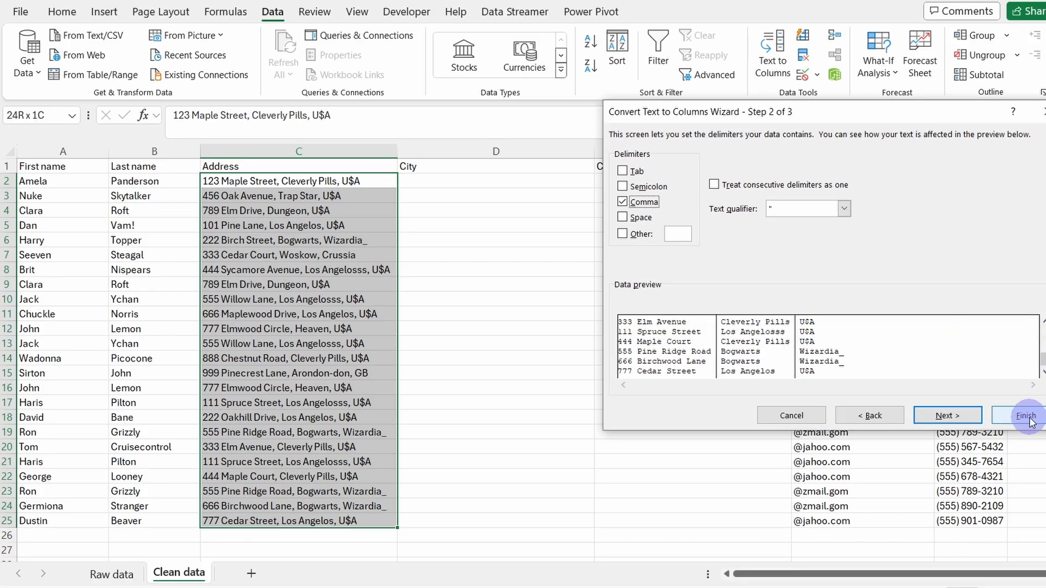
pyautogui.click(1023, 416)
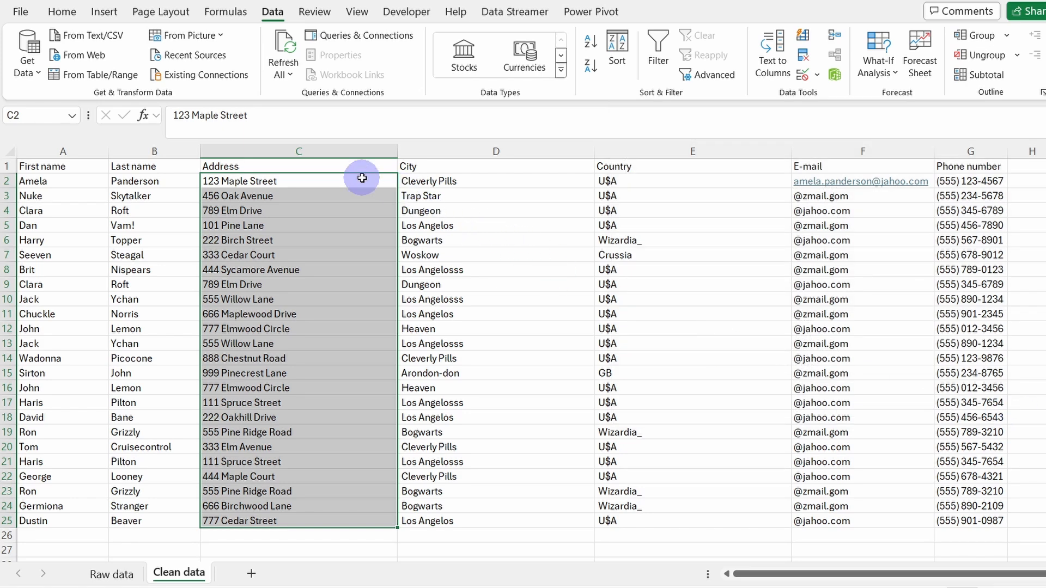
pyautogui.click(692, 181)
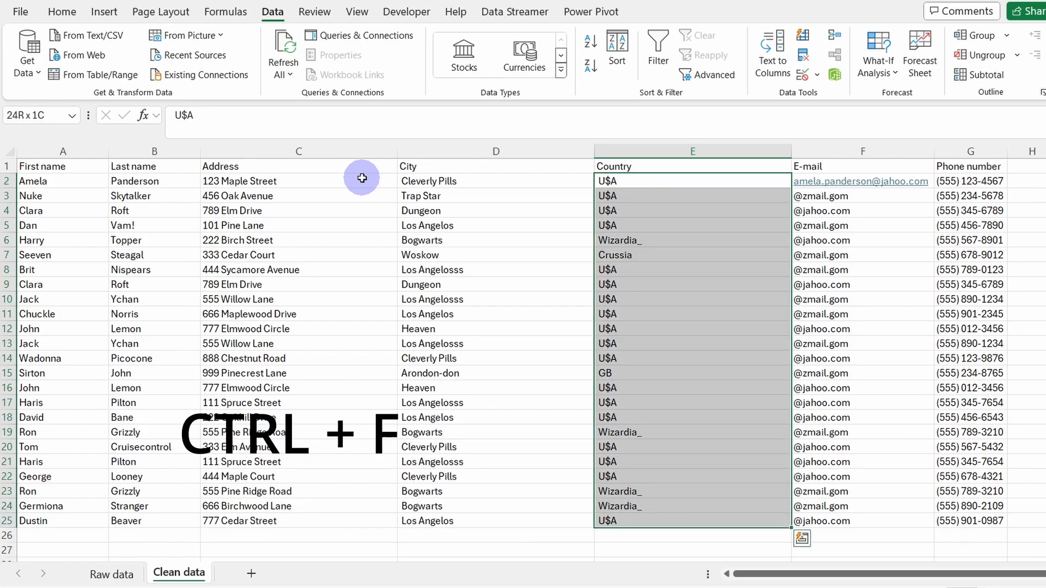
# Replace every $ with S across the sheet using Find and Replace
pyautogui.press('ctrl+f')
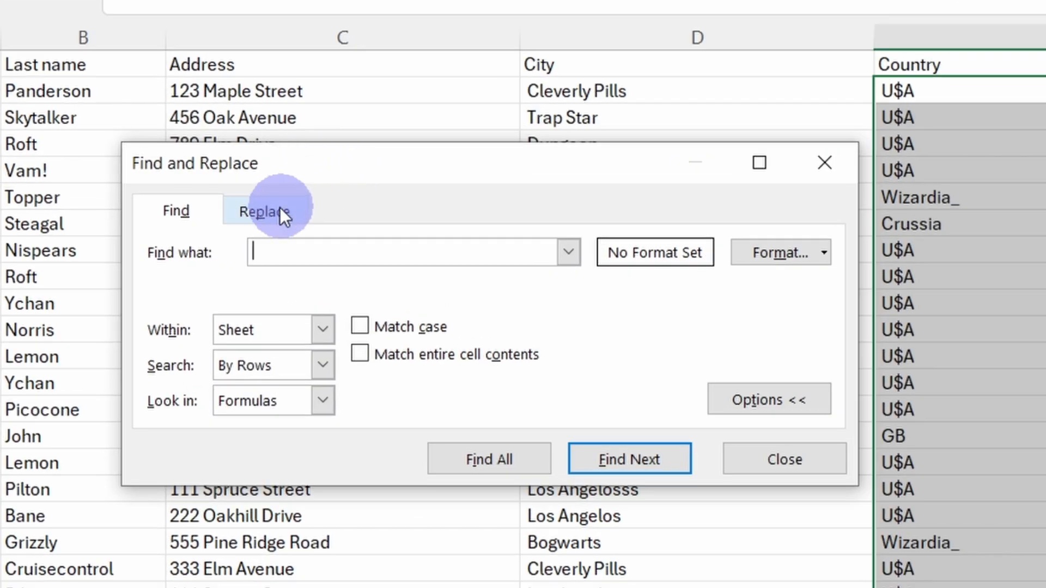
pyautogui.click(266, 211)
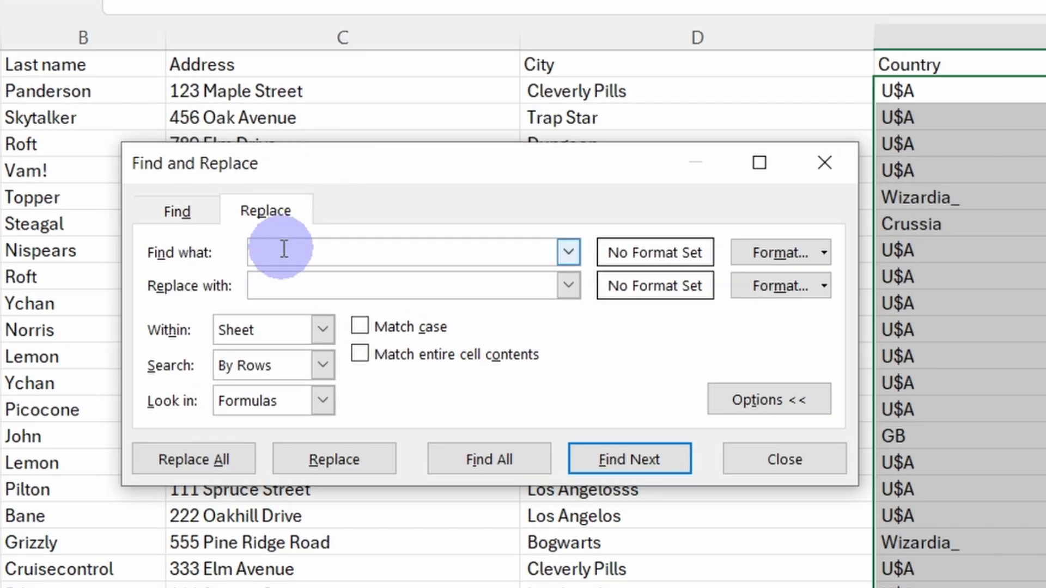
pyautogui.write('$')
pyautogui.click(414, 286)
pyautogui.write('S')
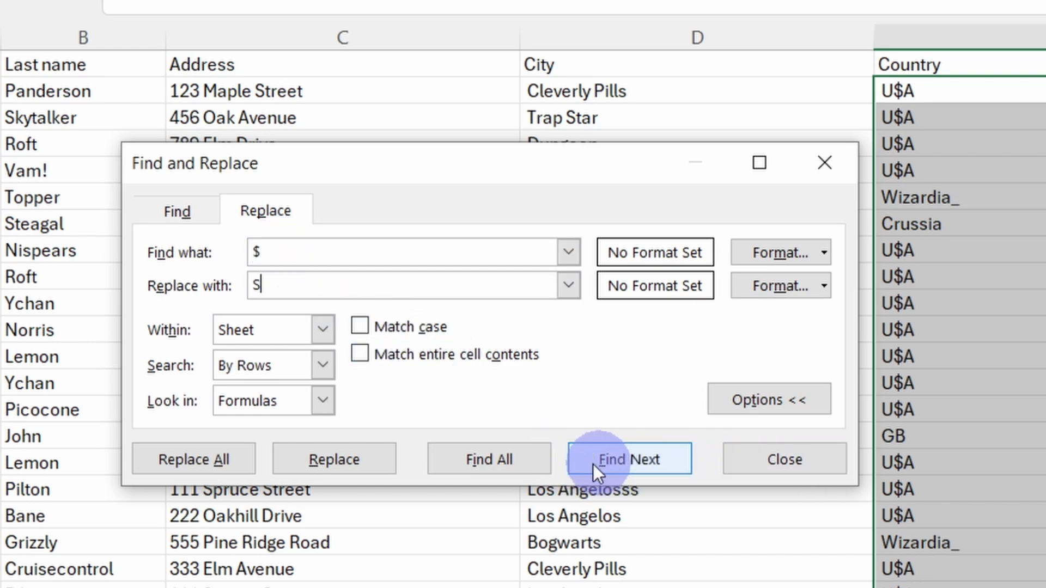
pyautogui.click(193, 458)
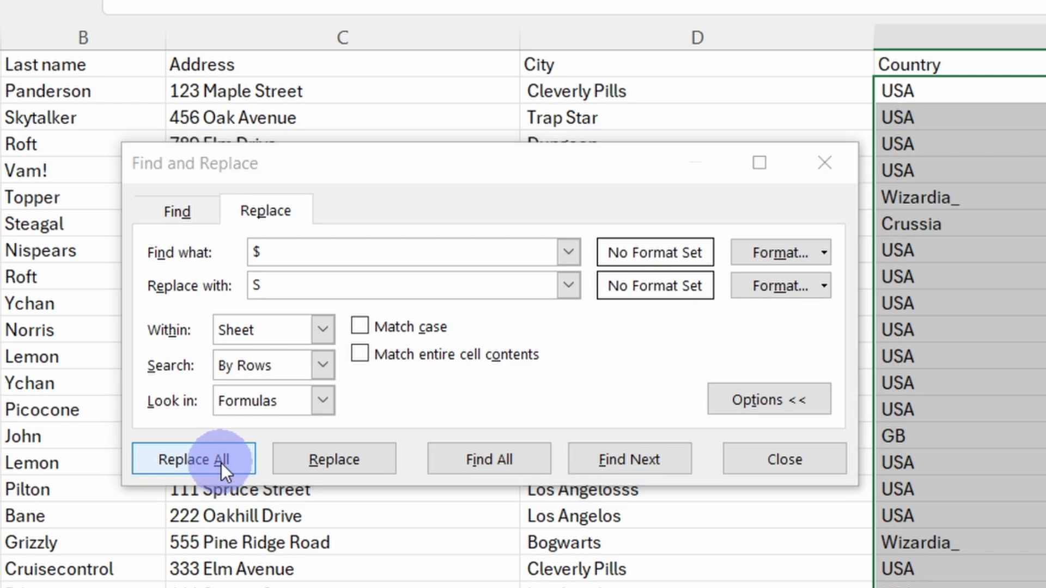
pyautogui.click(194, 458)
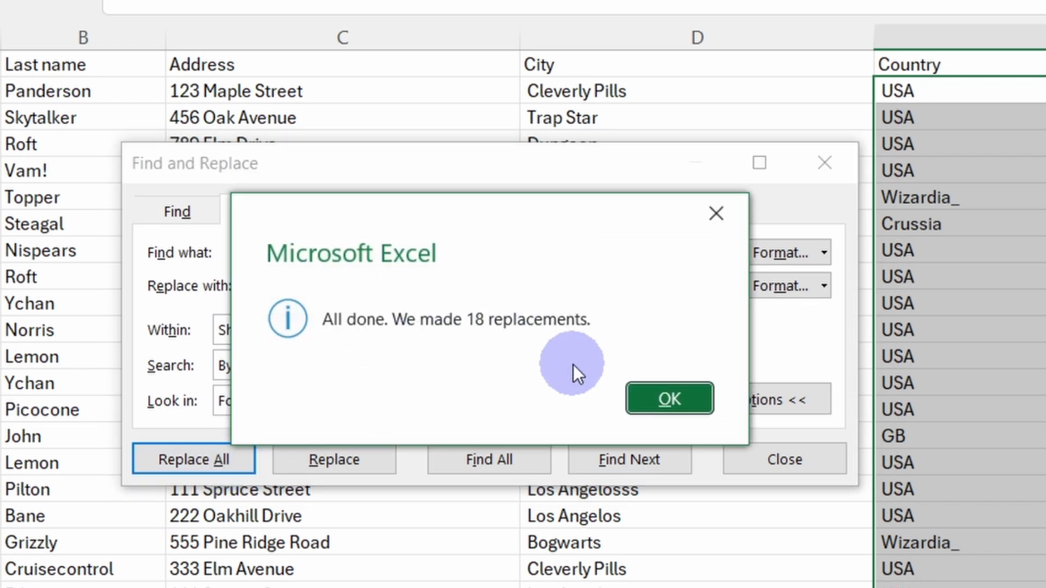
pyautogui.click(669, 399)
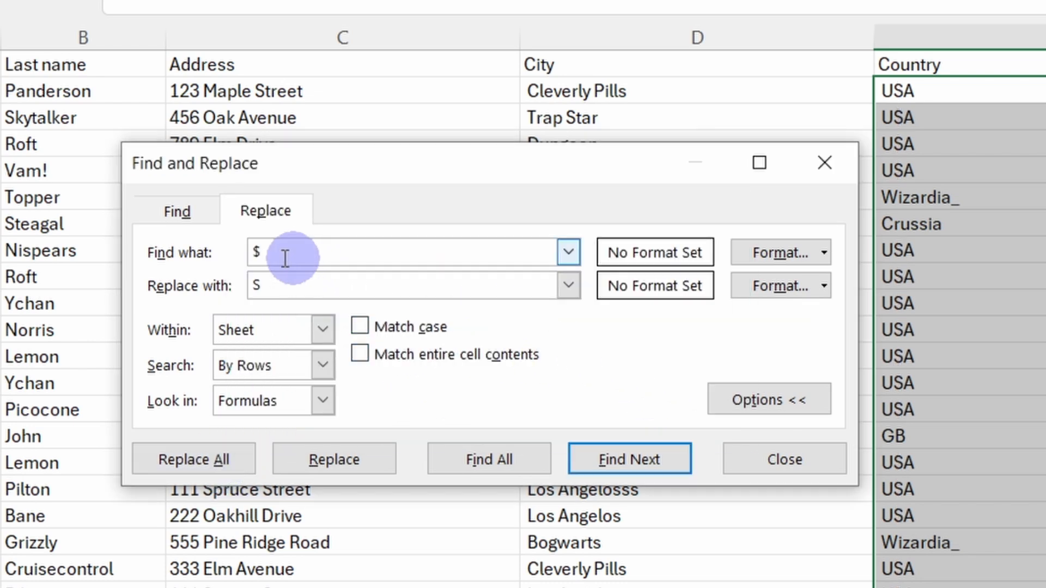
pyautogui.moveTo(970, 231)
pyautogui.write('_')
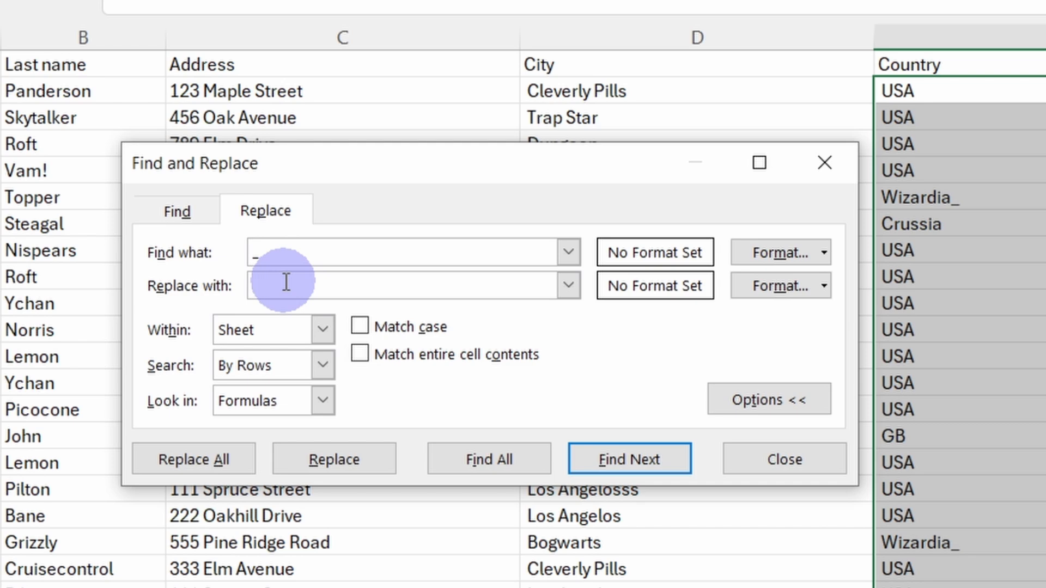
# Replace every underscore with nothing so countries read USA and Wizardia
pyautogui.click(193, 459)
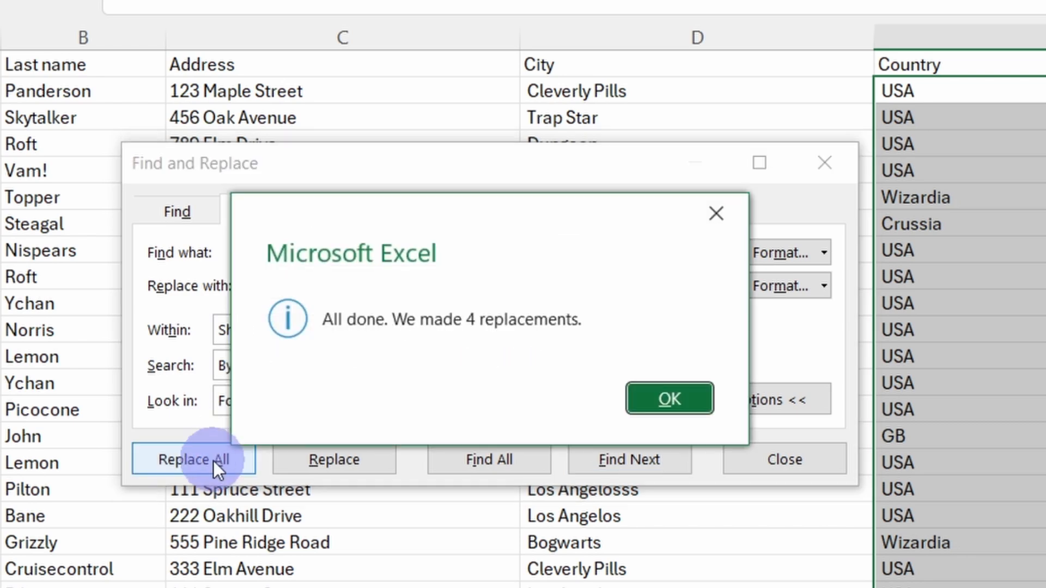
pyautogui.moveTo(669, 399)
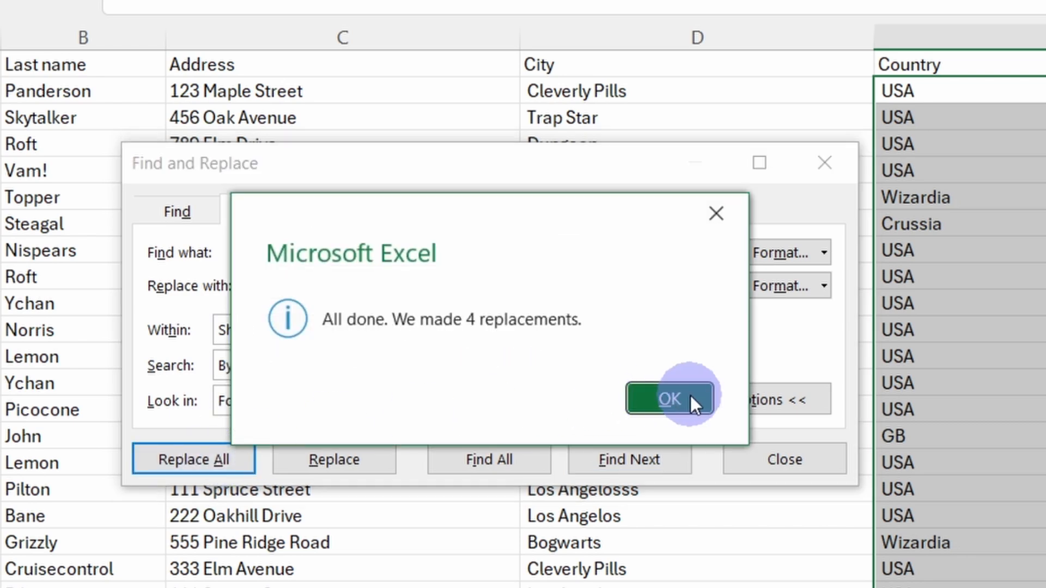
pyautogui.click(669, 399)
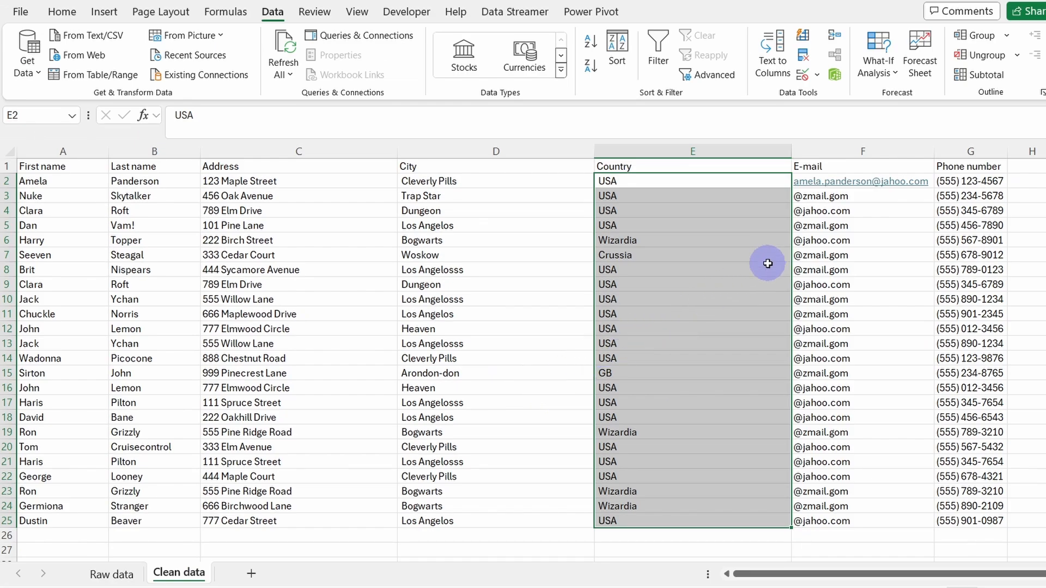
pyautogui.moveTo(855, 165)
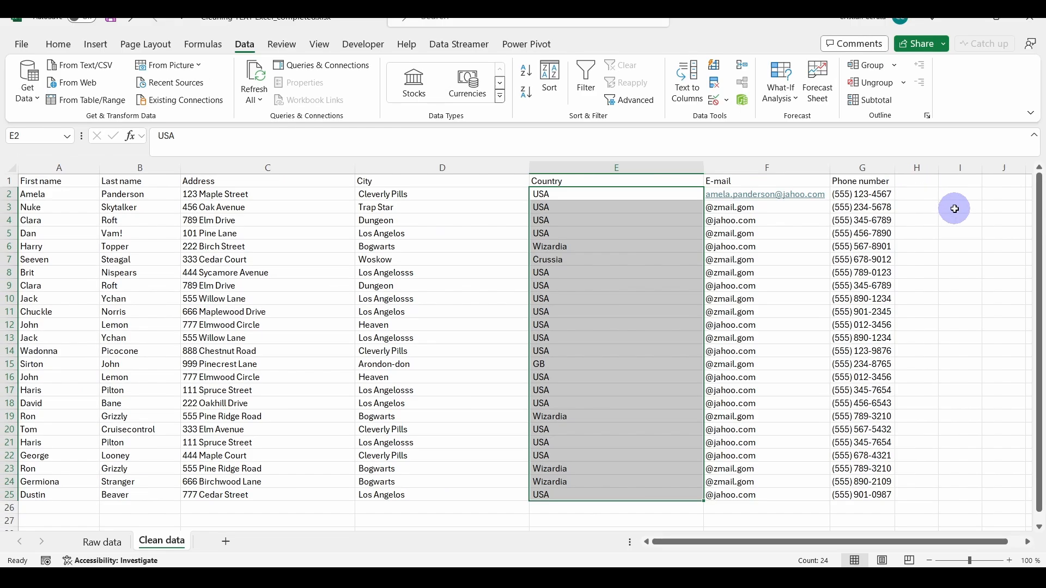
# Enter =CONCAT(A3,".",B3,F3) in I3 to build first.last@domain emails
pyautogui.click(959, 207)
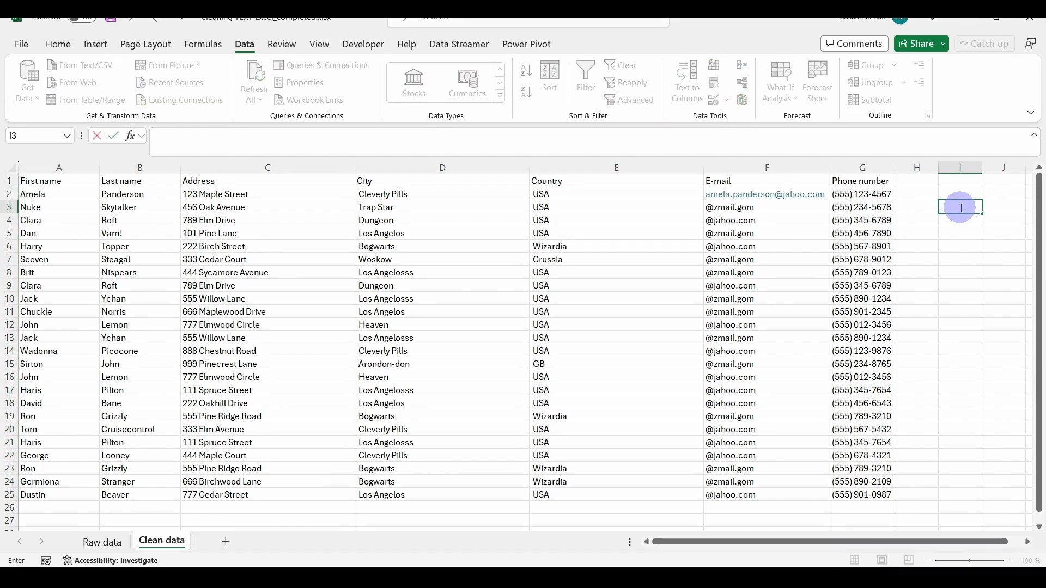
pyautogui.write('=CONCAT(A3')
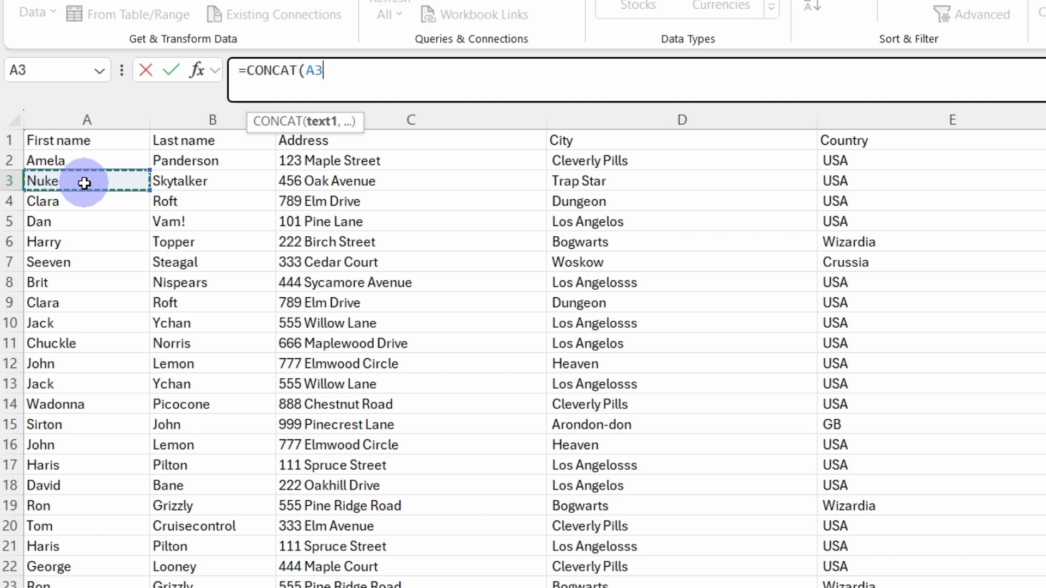
pyautogui.write(',')
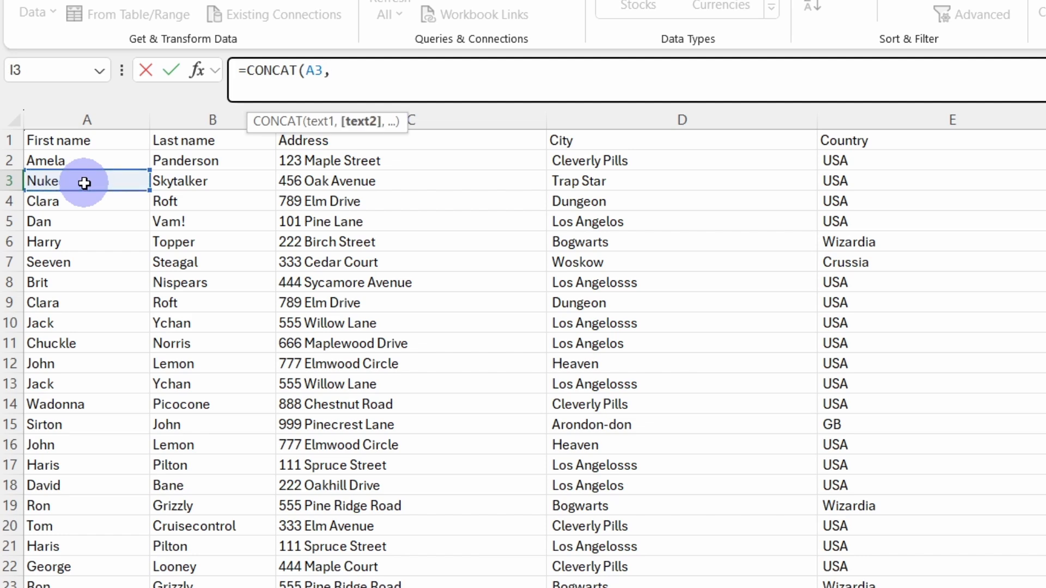
pyautogui.write('""')
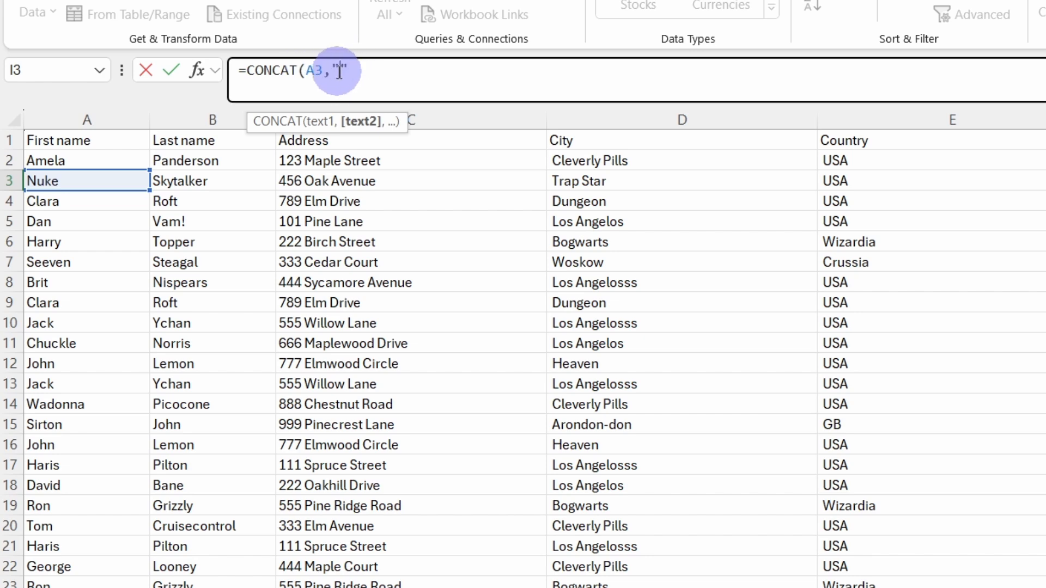
pyautogui.write('.",')
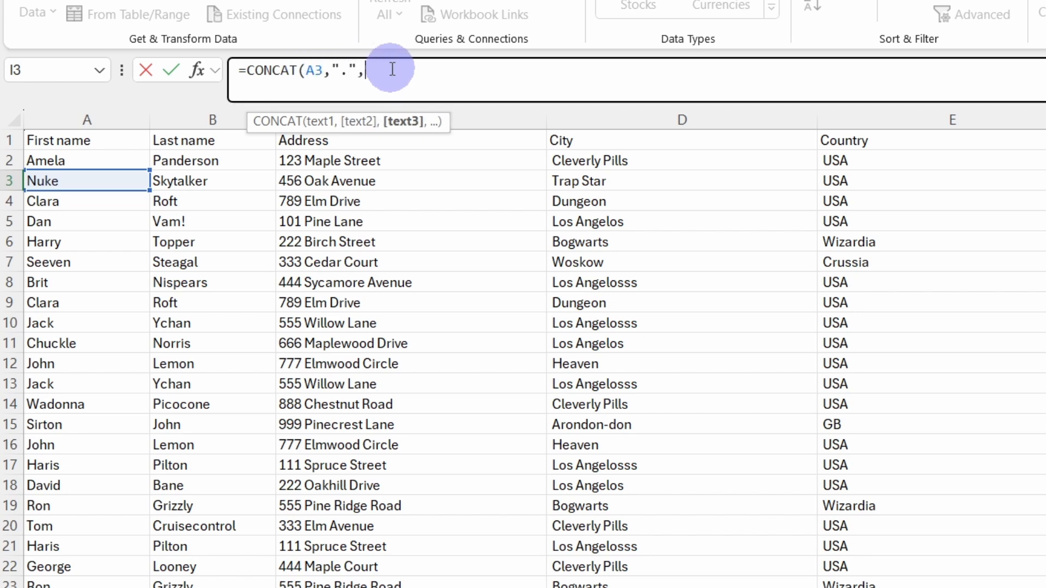
pyautogui.click(213, 181)
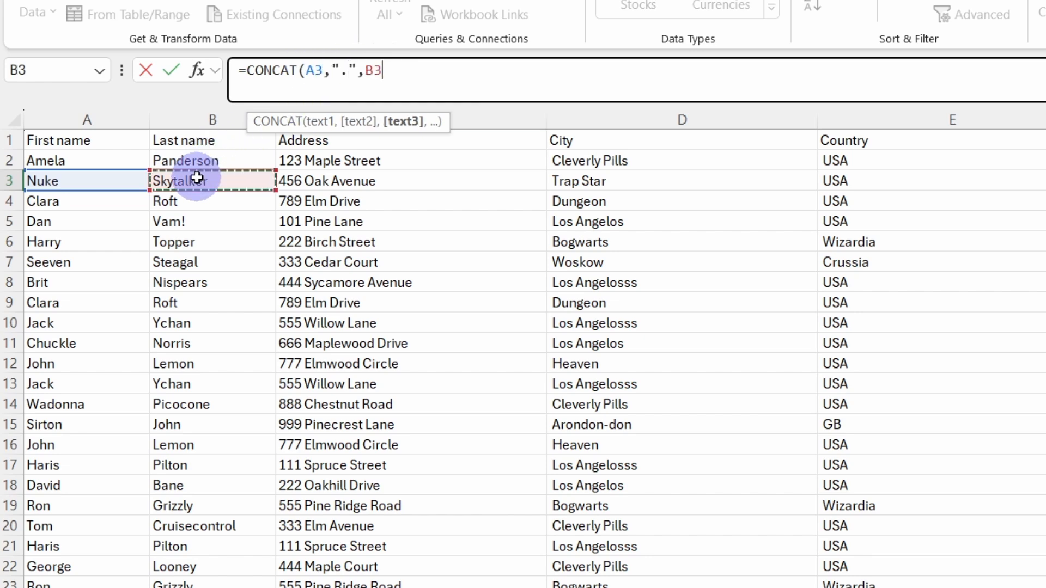
pyautogui.write(',F3)')
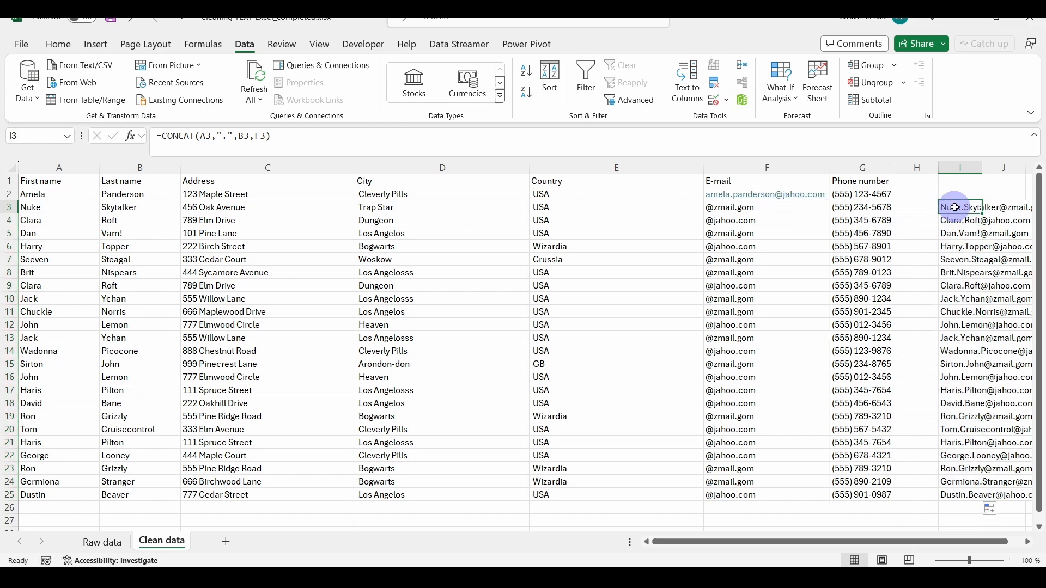
# Wrap the email formula in LOWER, paste the results as values into the E-mail column and clear the helper columns
pyautogui.click(166, 136)
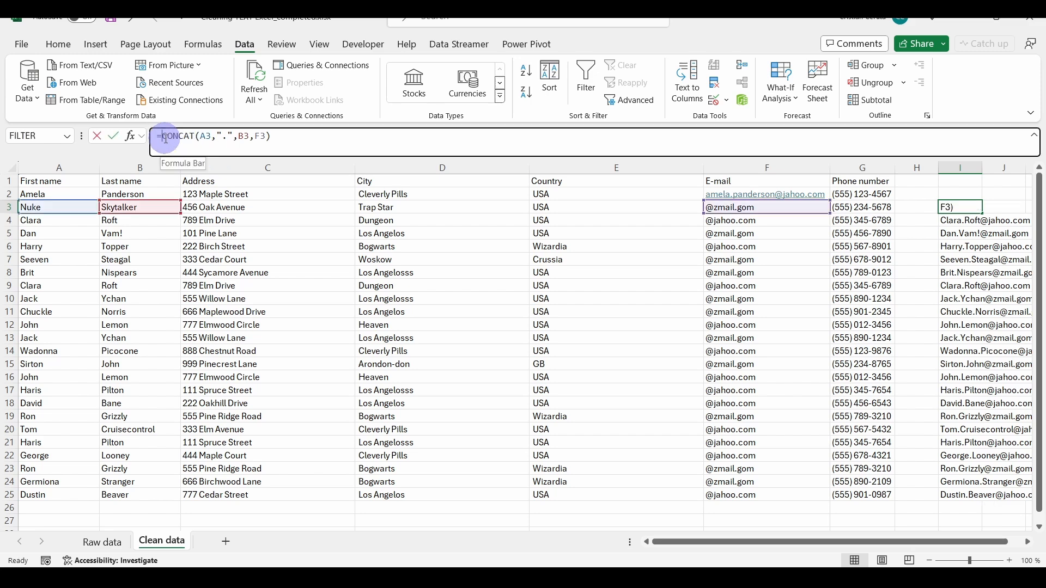
pyautogui.write('LOWER(')
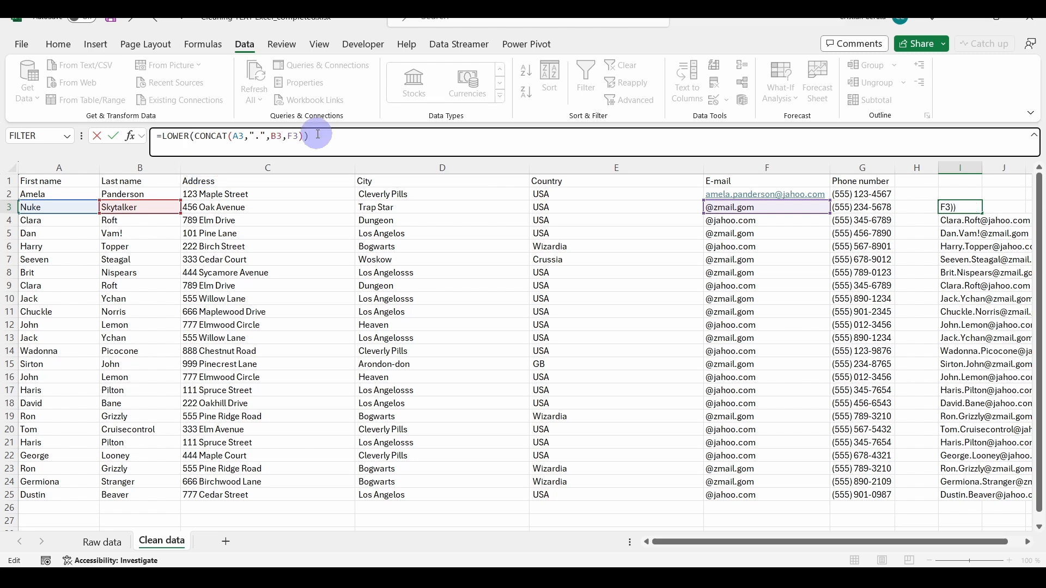
pyautogui.press('Return')
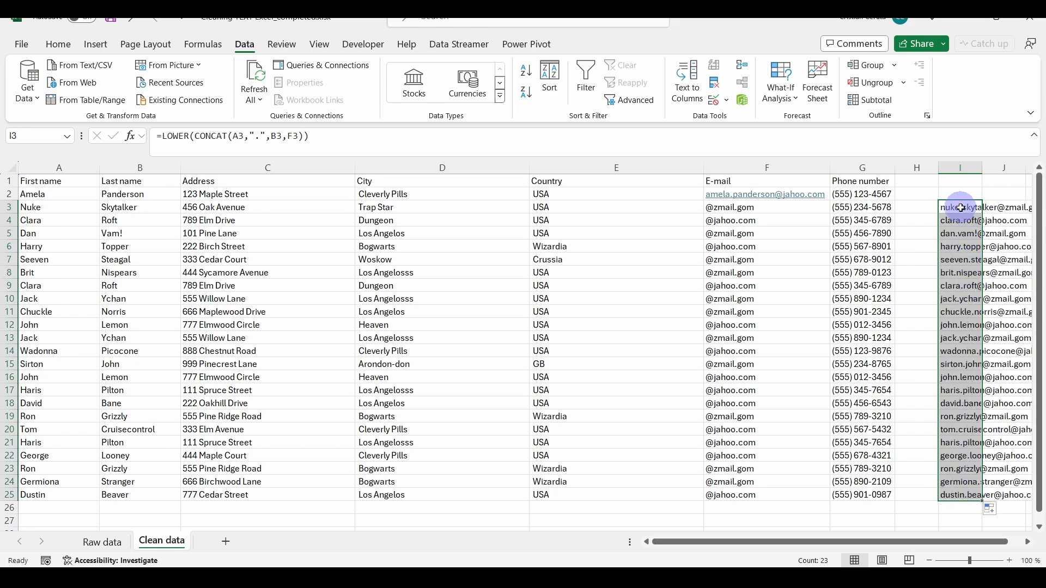
pyautogui.rightClick(731, 207)
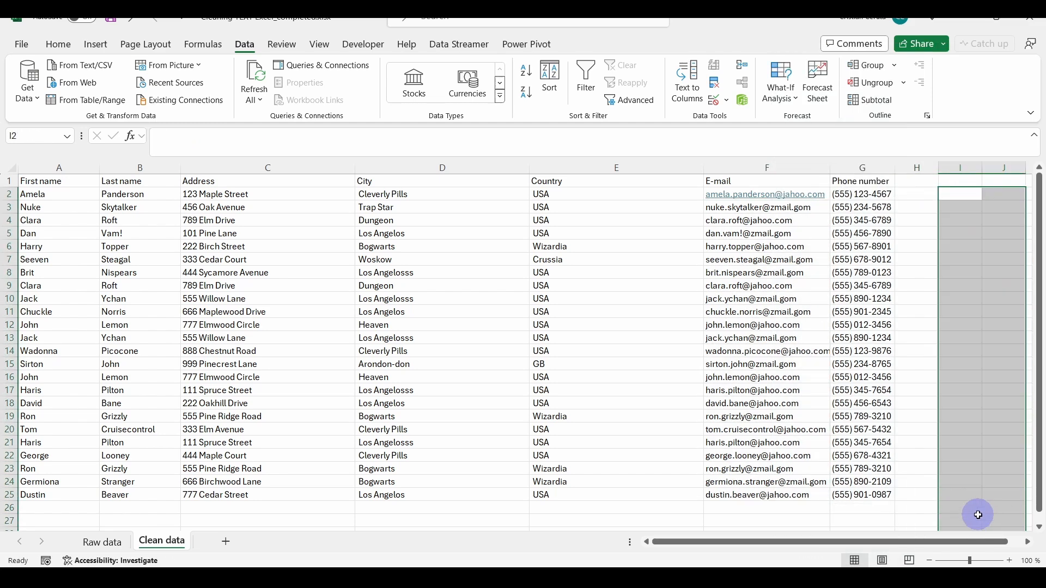
pyautogui.moveTo(933, 430)
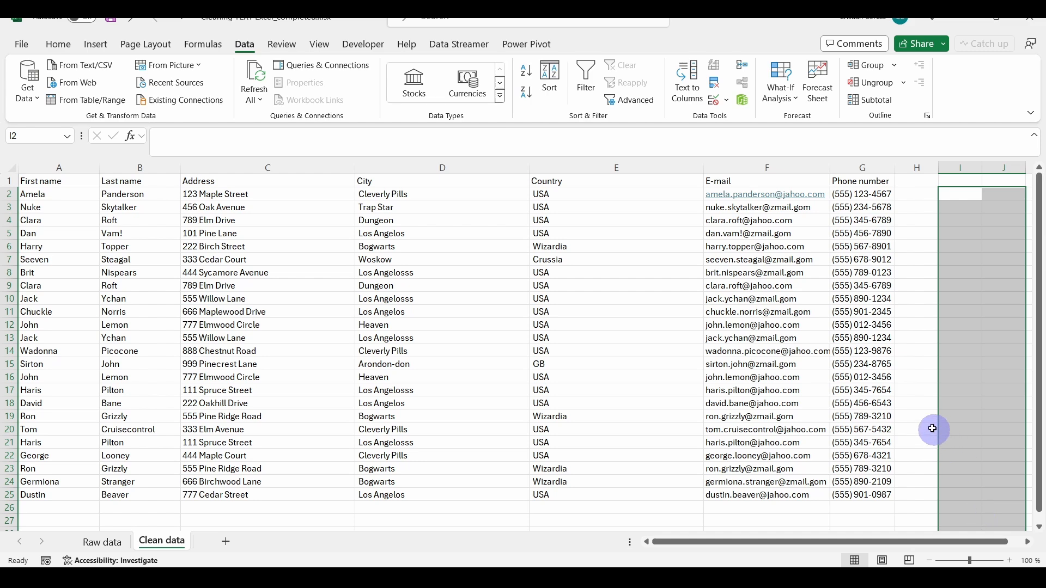
pyautogui.click(917, 429)
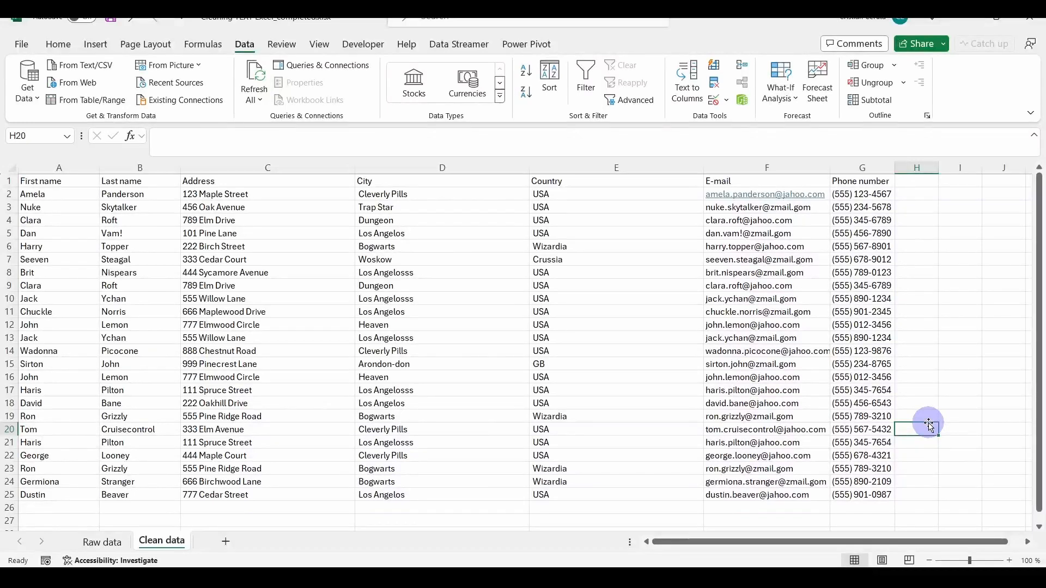
# Select the contact table A2:G25 and start Remove Duplicates from the Data tab
pyautogui.click(59, 194)
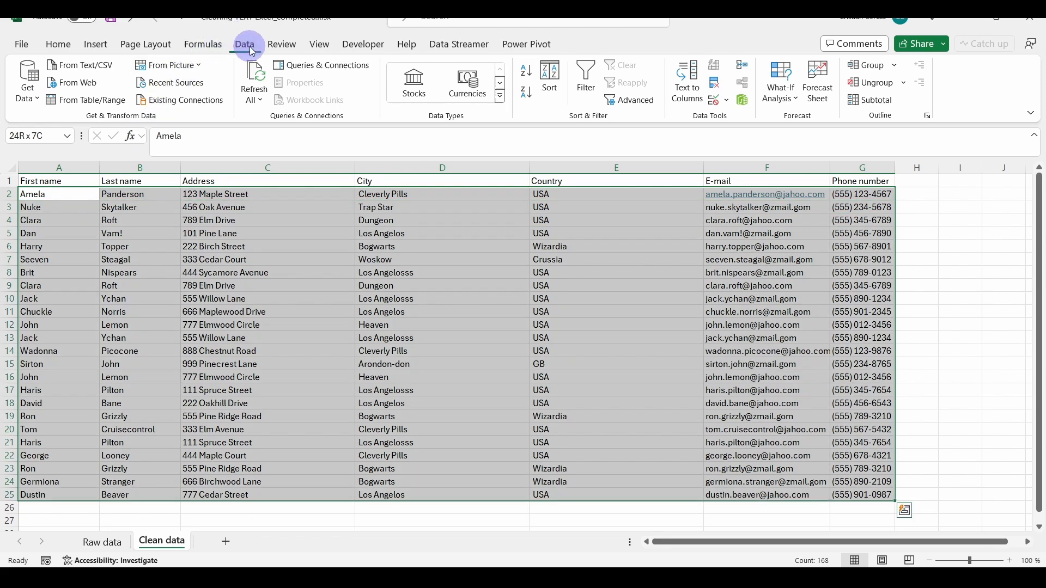
pyautogui.moveTo(459, 44)
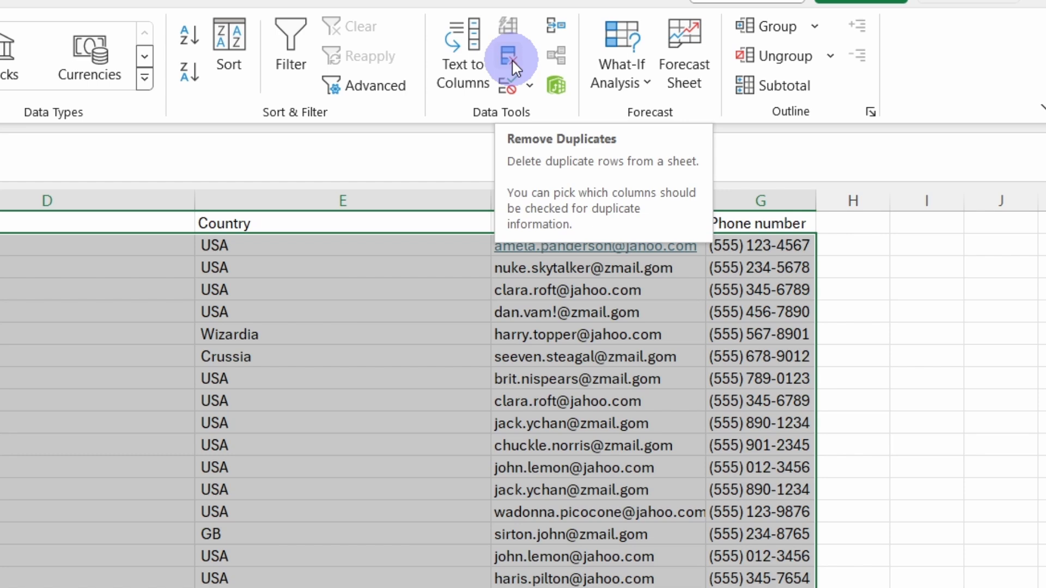
pyautogui.moveTo(510, 41)
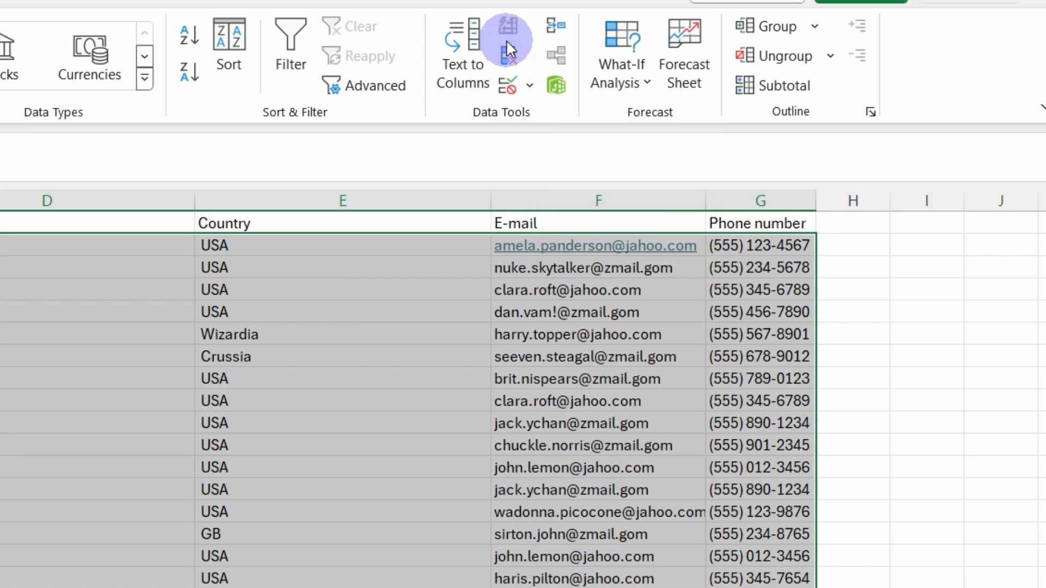
pyautogui.moveTo(506, 63)
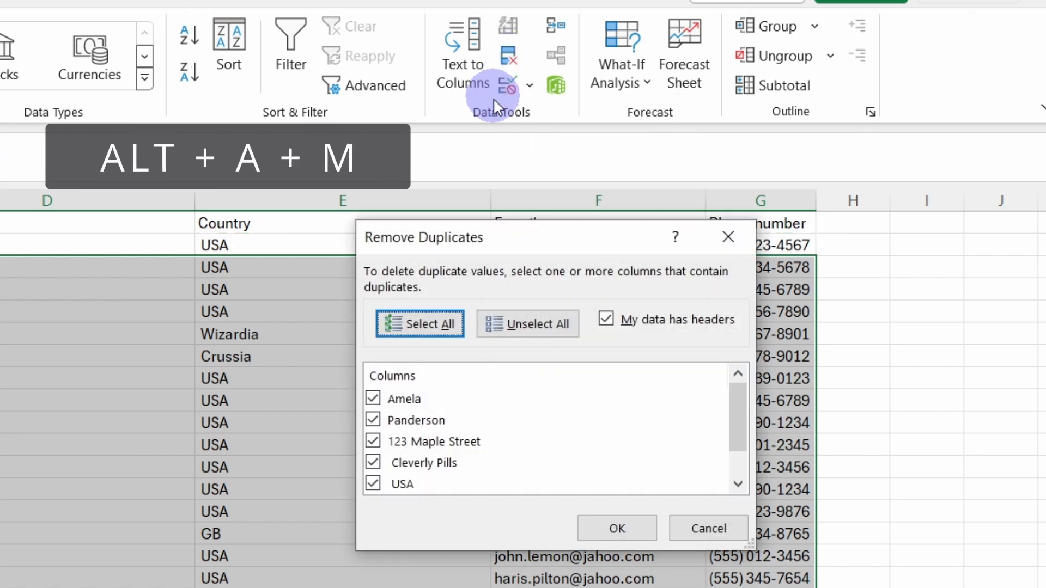
# Untick My data has headers and confirm, removing five duplicates to leave 19 unique rows
pyautogui.moveTo(422, 237); pyautogui.dragTo(244, 242)
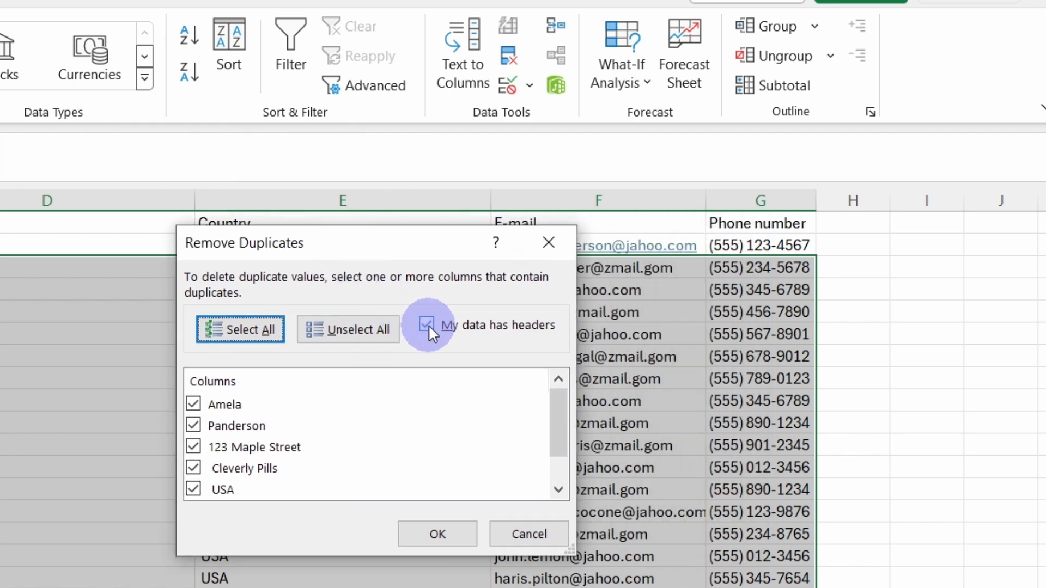
pyautogui.click(426, 325)
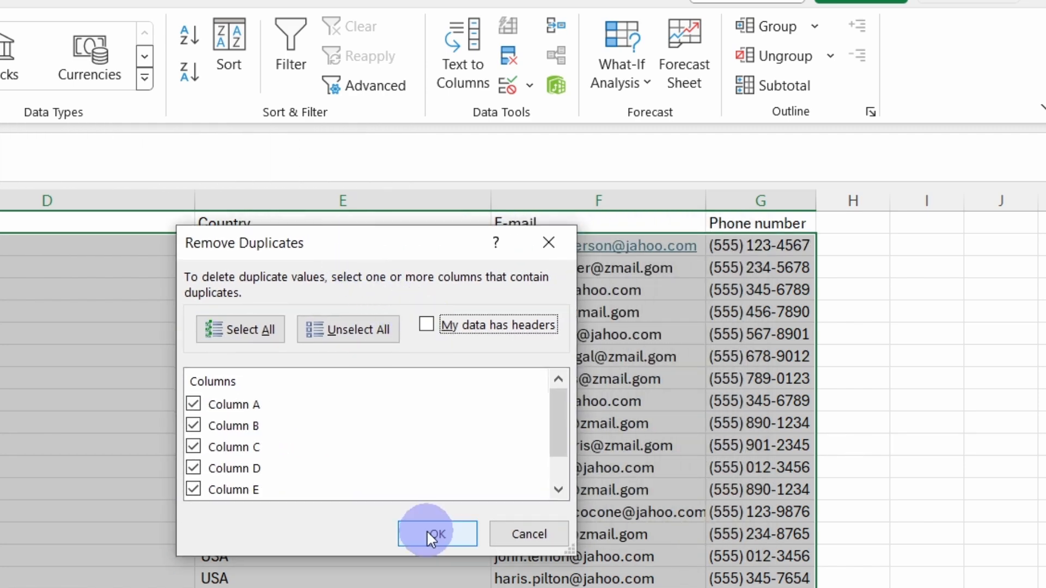
pyautogui.click(437, 534)
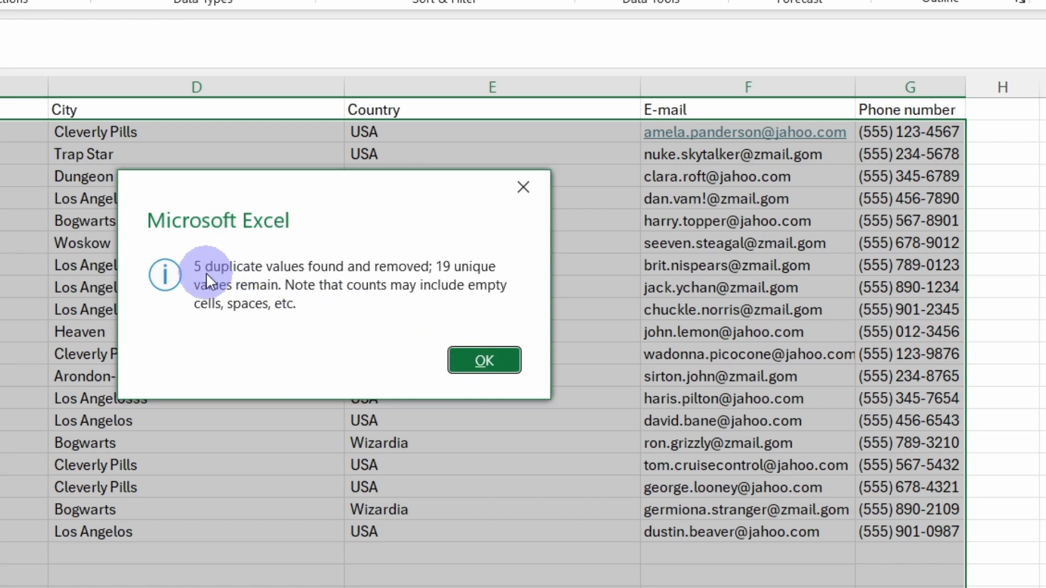
pyautogui.click(484, 360)
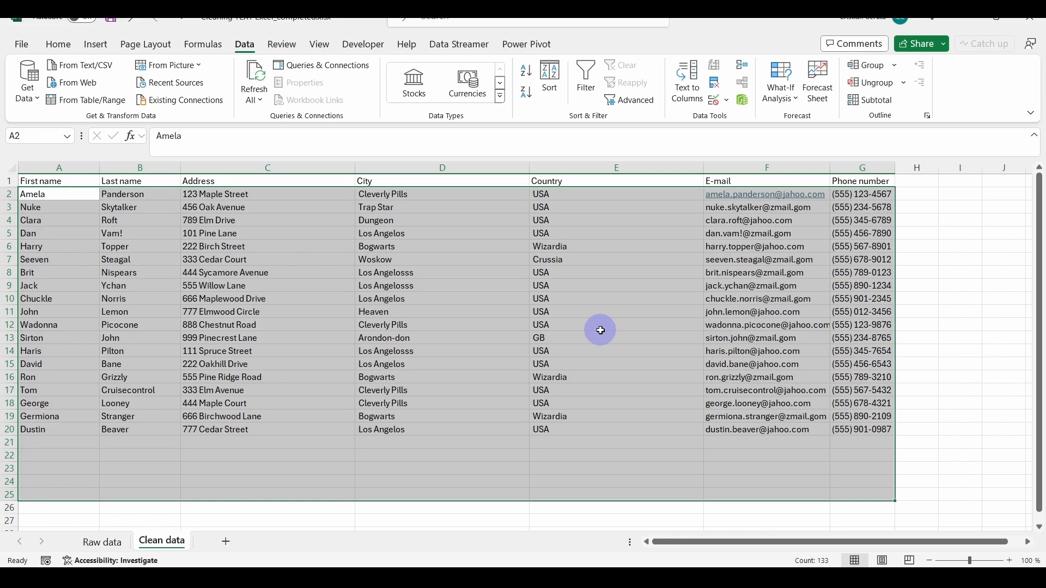
pyautogui.moveTo(651, 346)
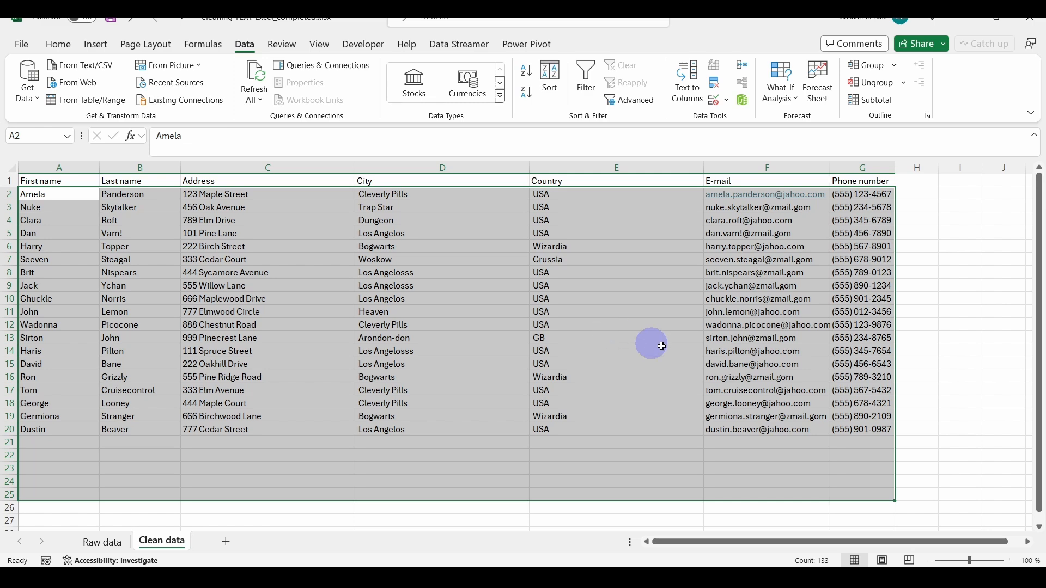
pyautogui.click(916, 430)
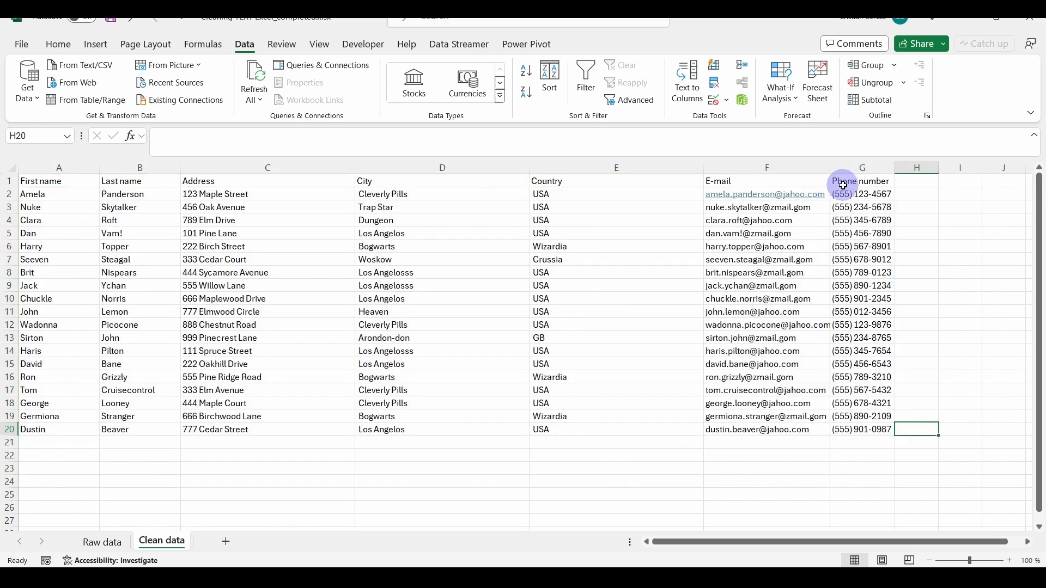
pyautogui.moveTo(989, 411)
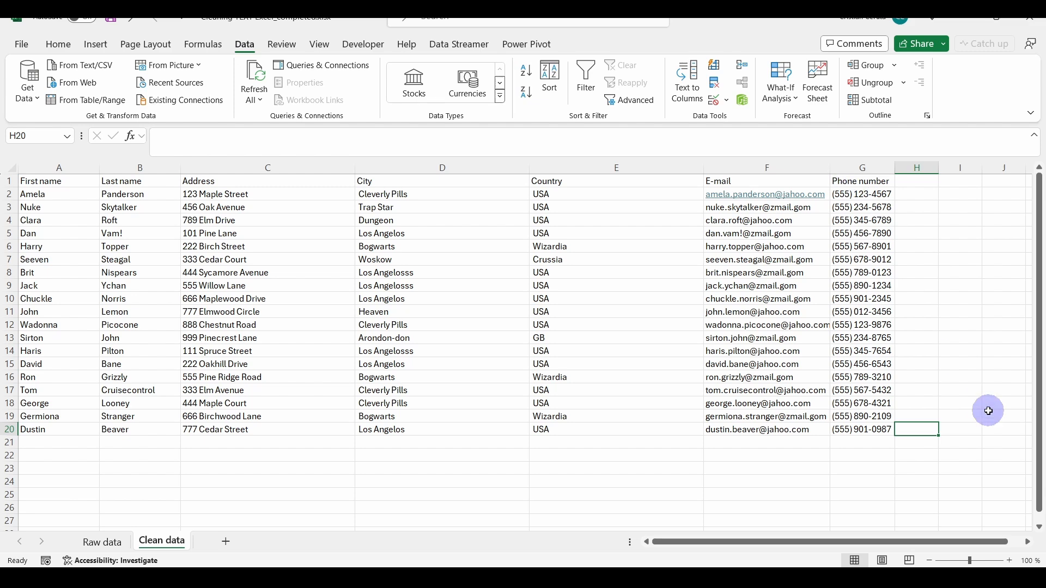